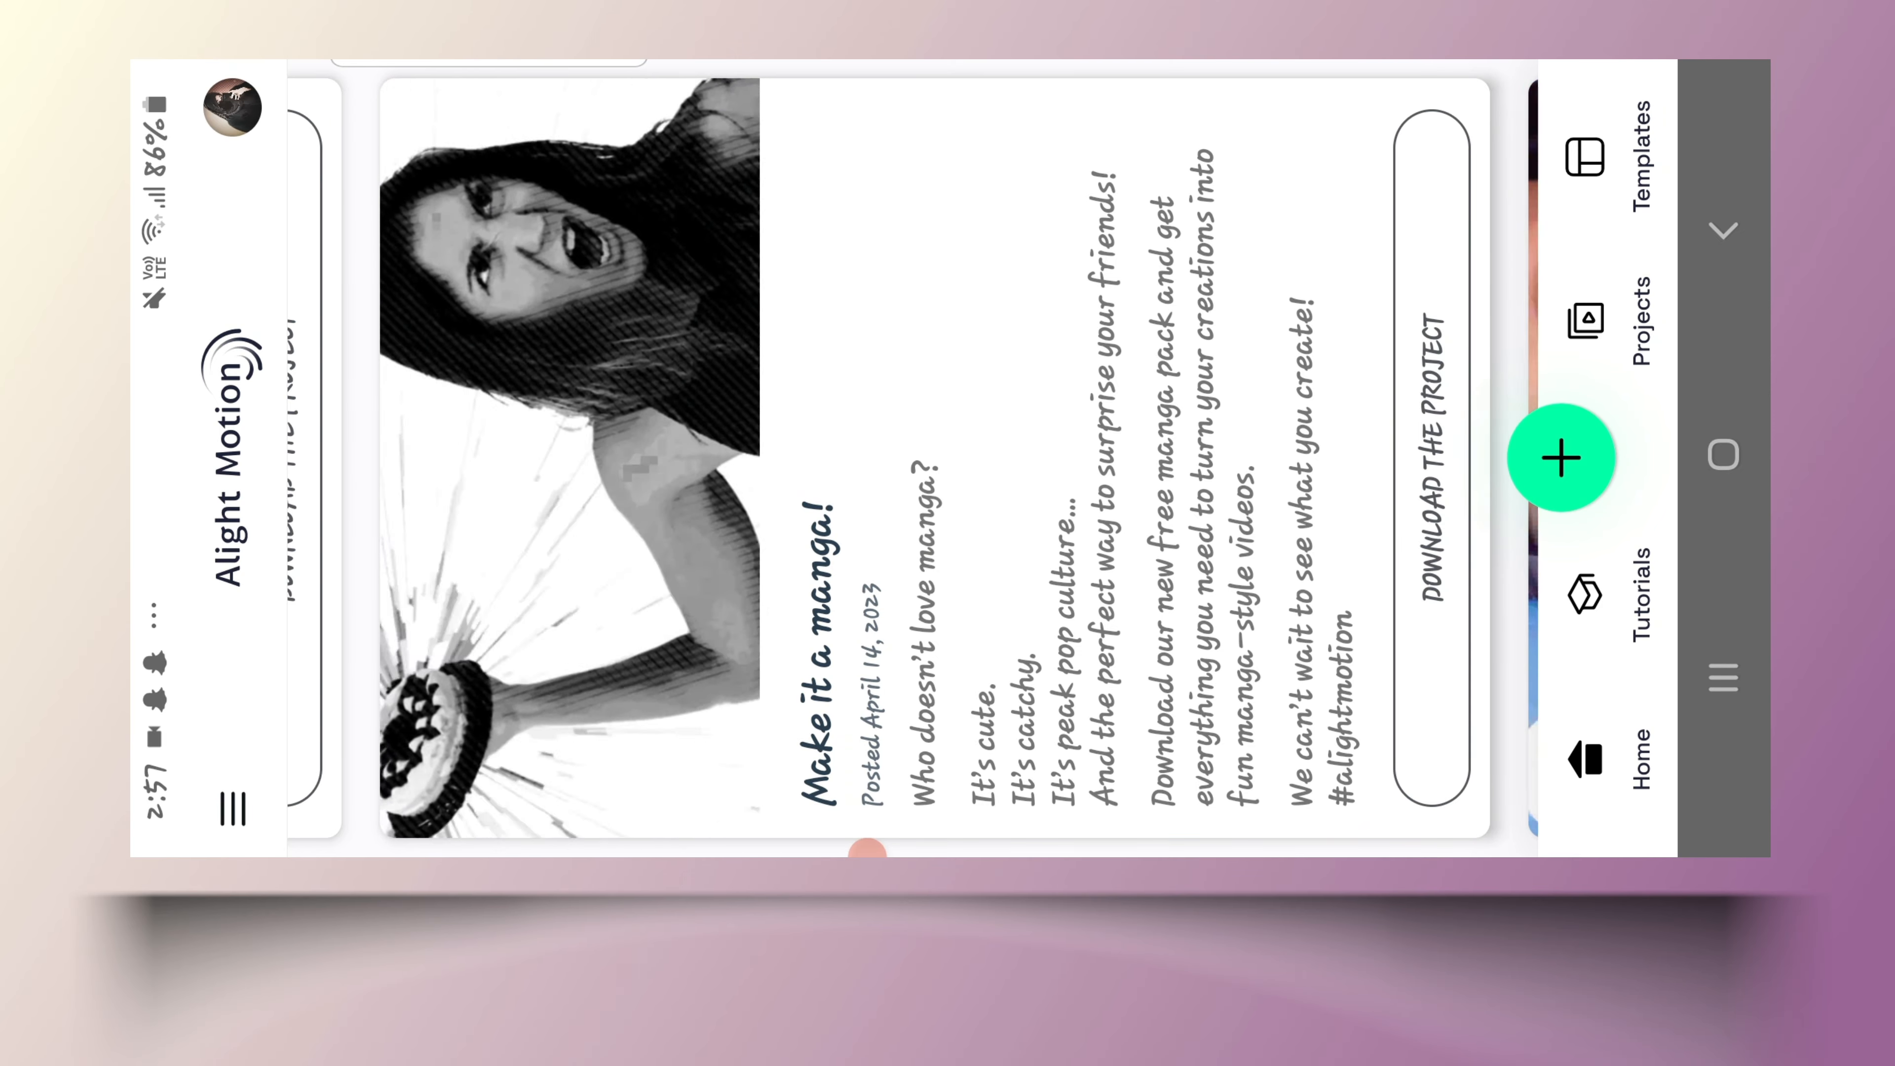
- Switch to the Projects list showing the saved May 2023 projects
left_click(1583, 319)
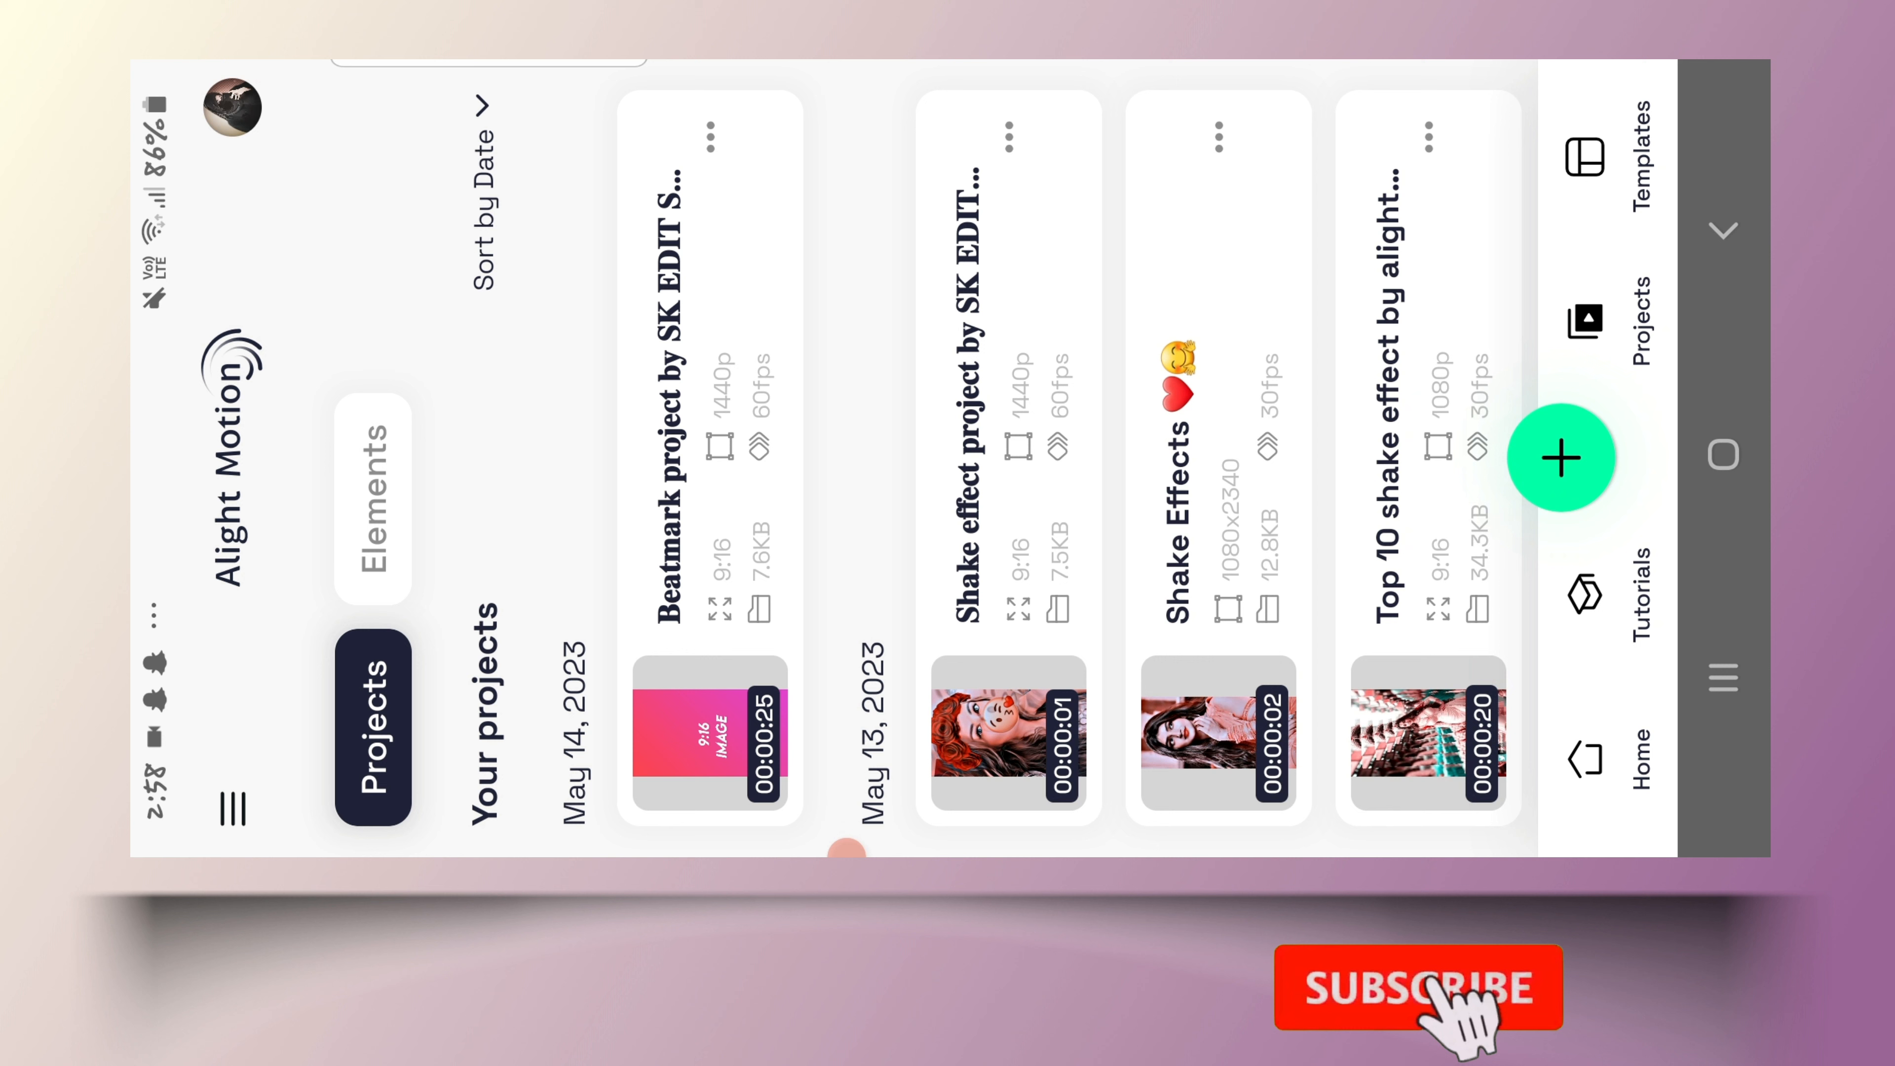
- Open the Beatmark project by SK EDIT into the editor
left_click(1419, 988)
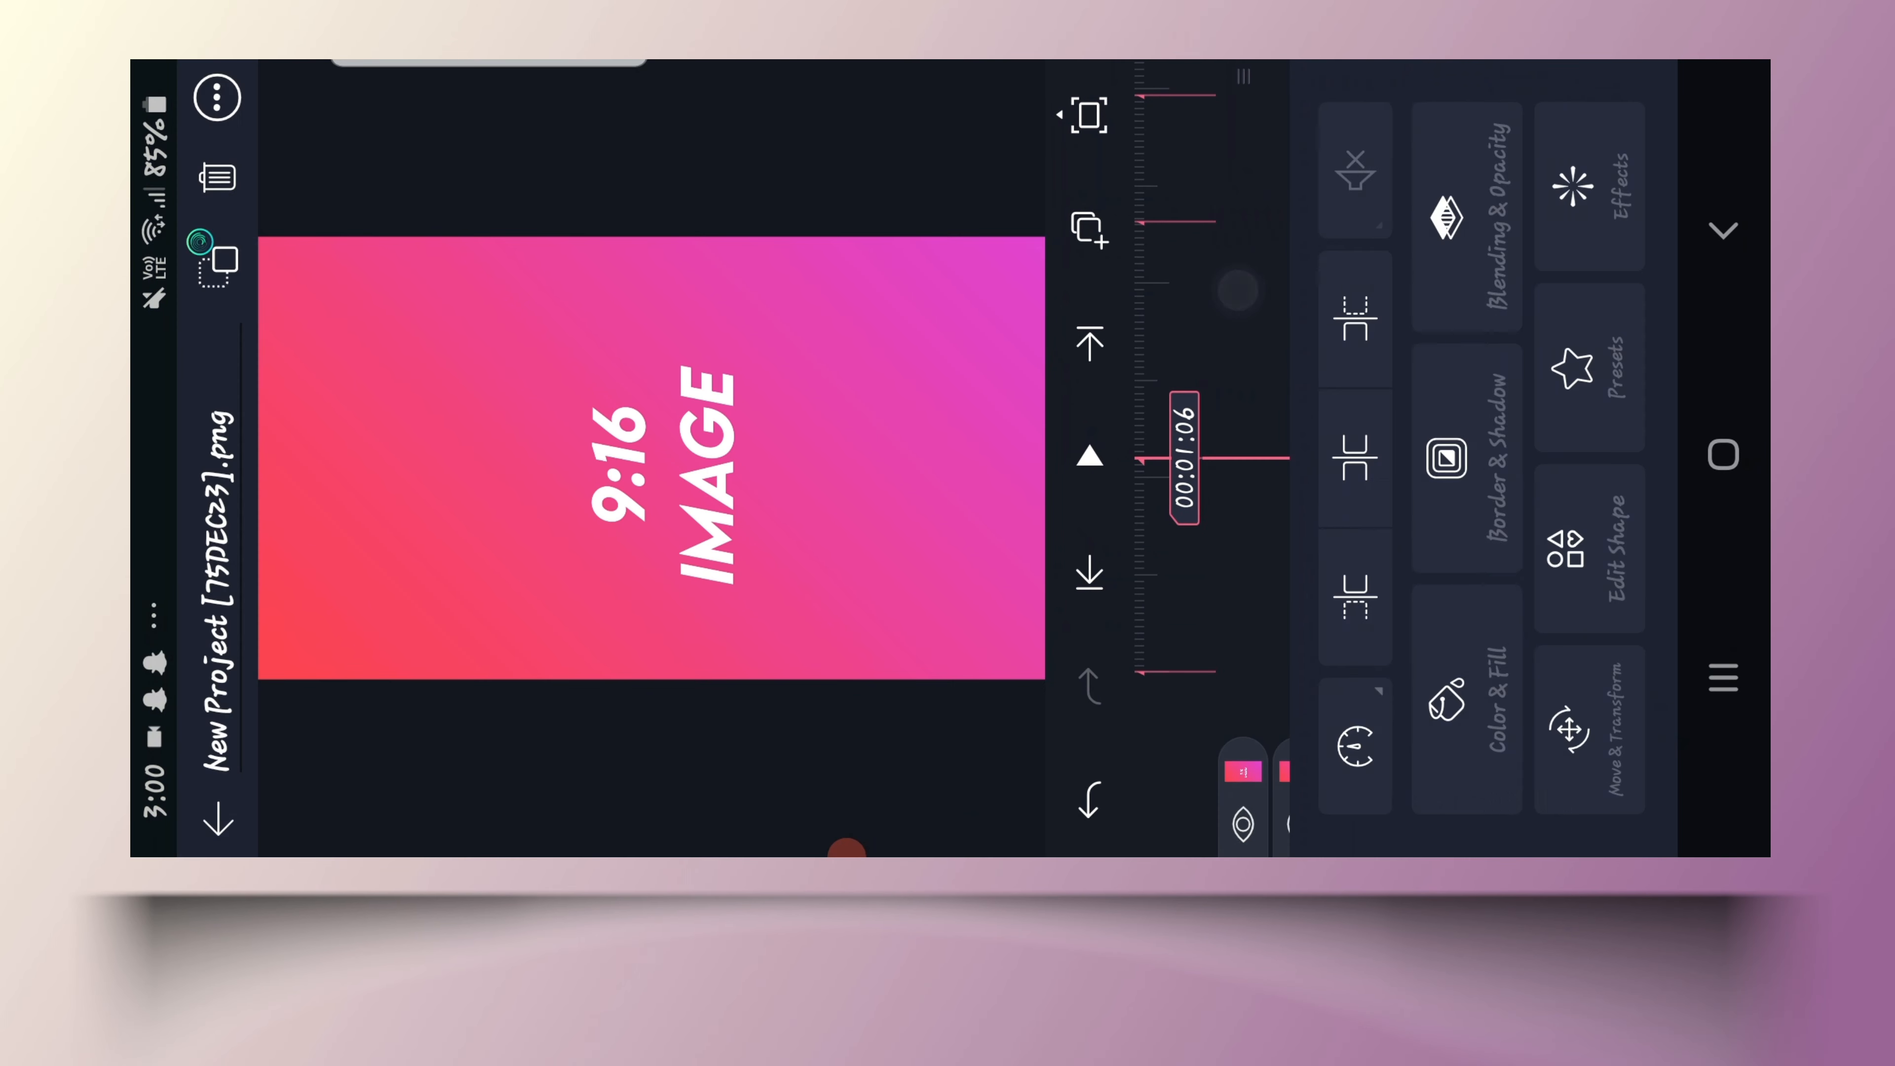
- Bring up the gallery media picker for the pink 9:16 image layer
left_click(653, 459)
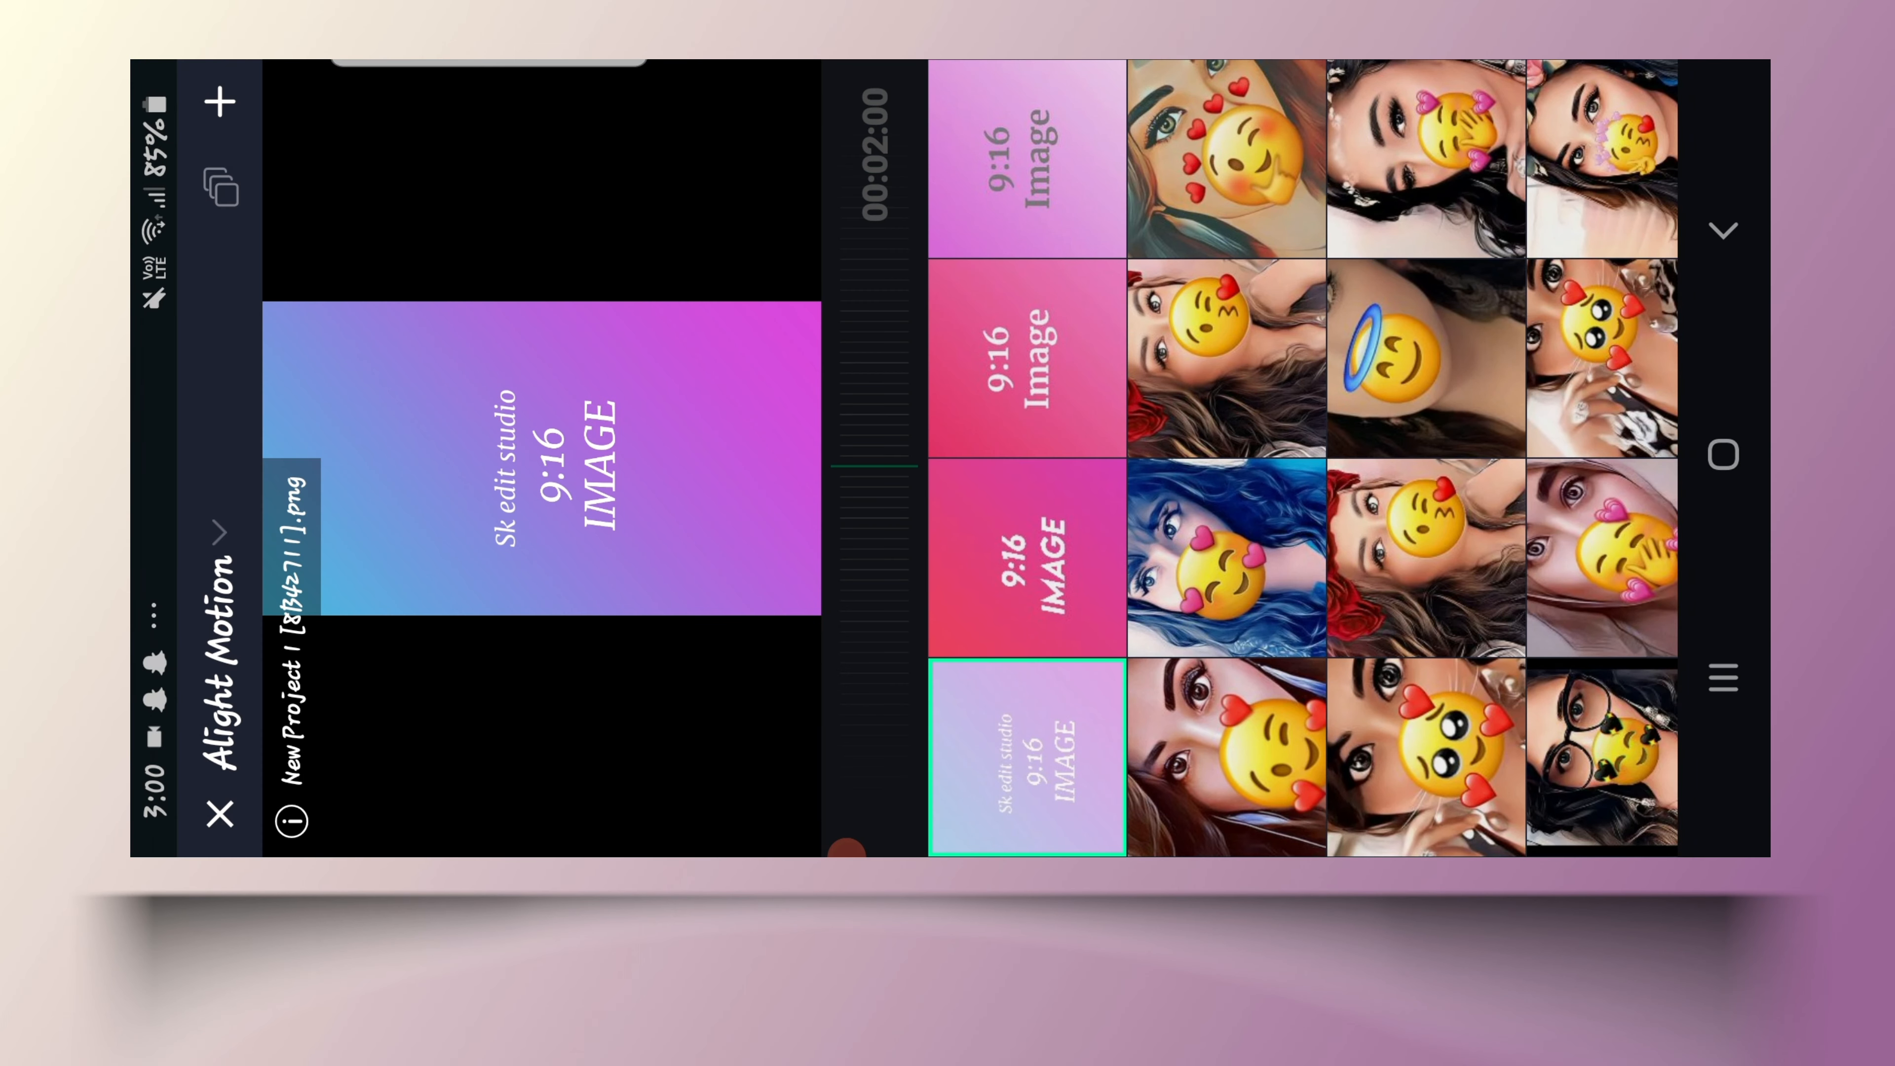
- Swap the placeholder images on successive photo layers for portraits chosen from the gallery
scroll("down", 3)
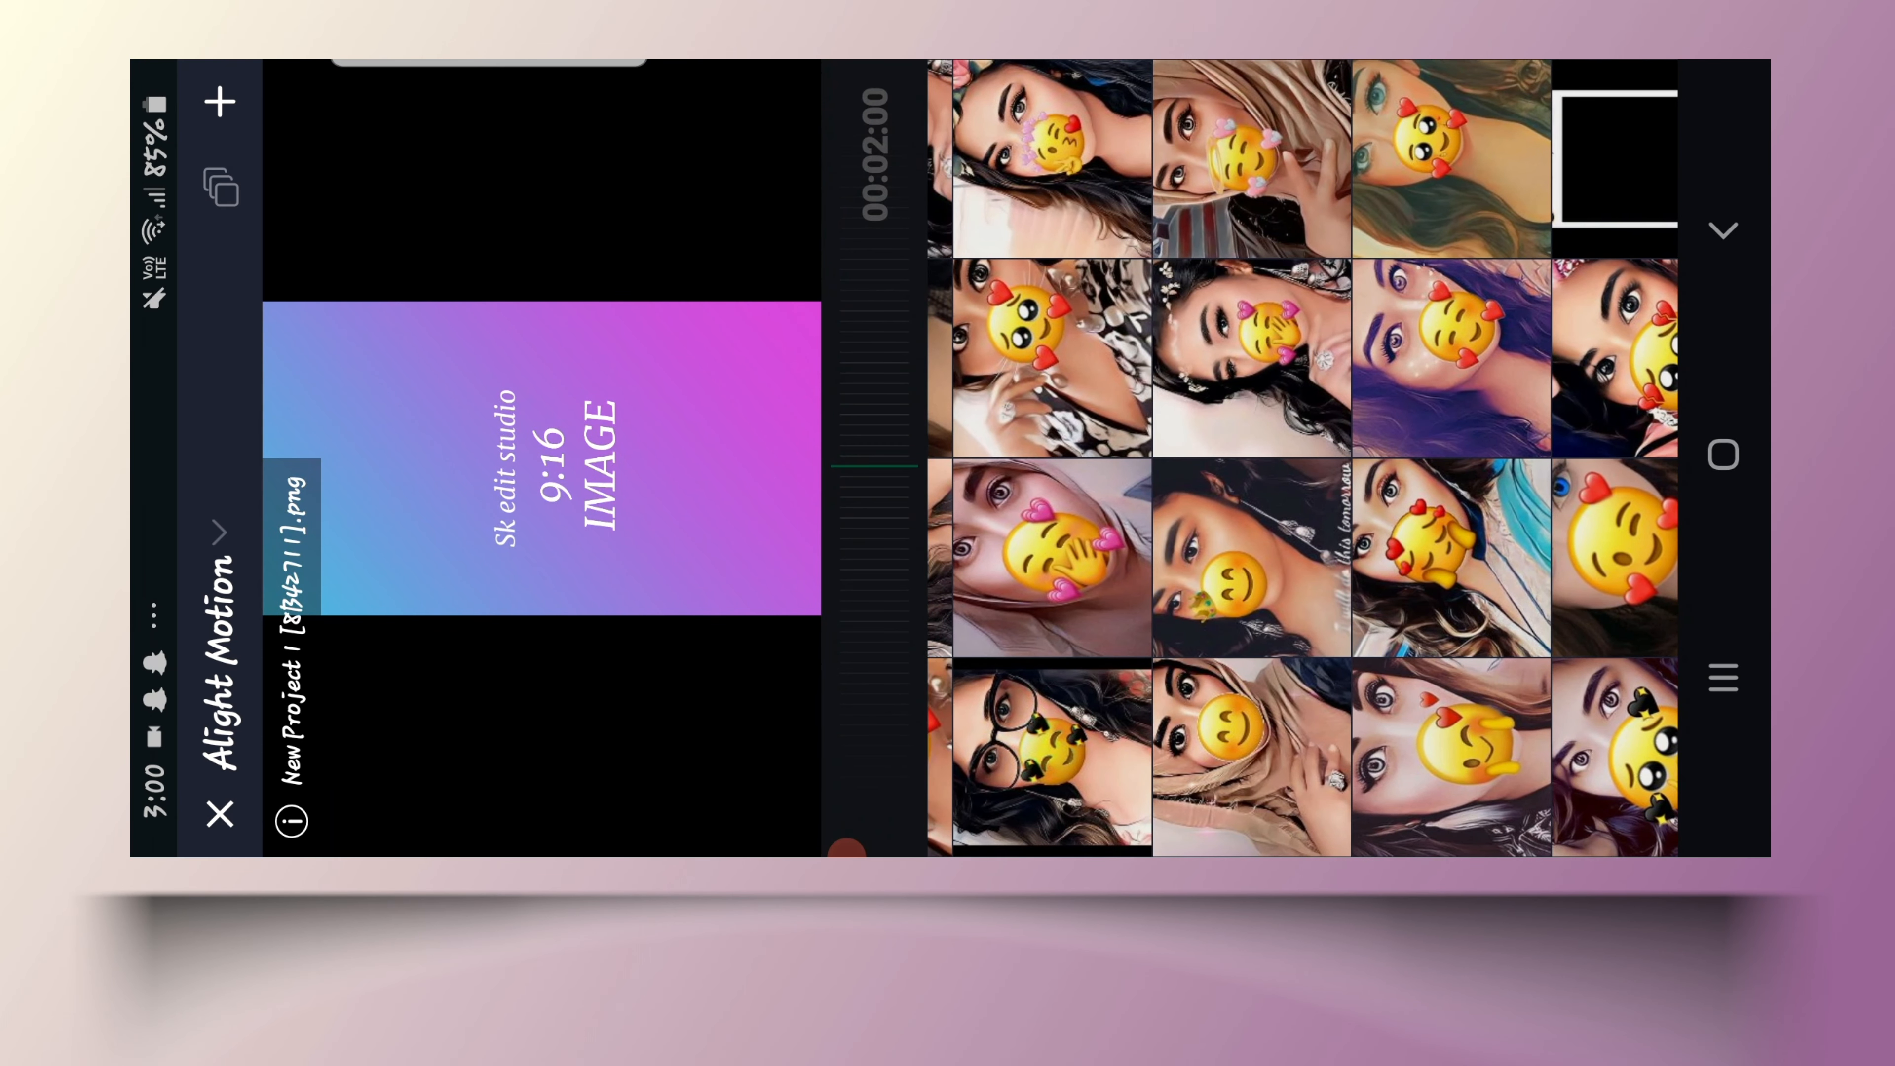
left_click(1253, 557)
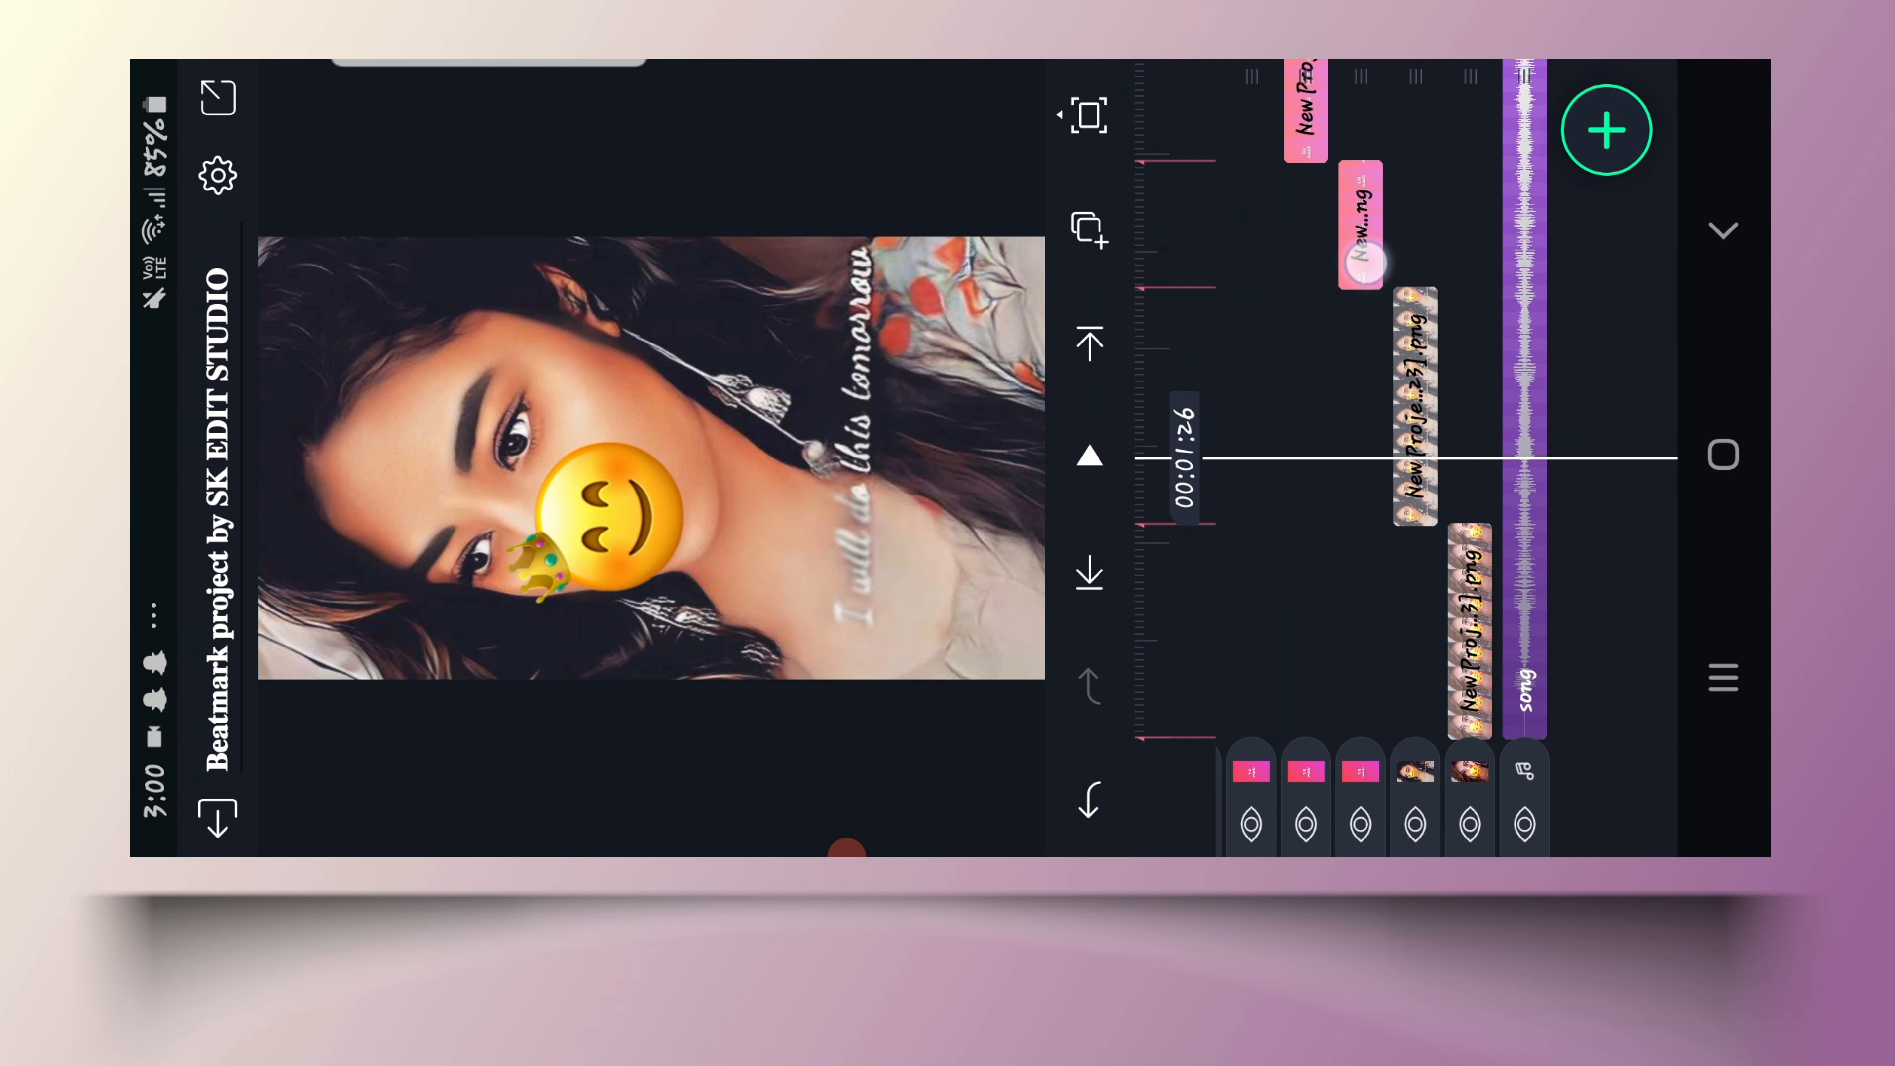
left_click(1360, 236)
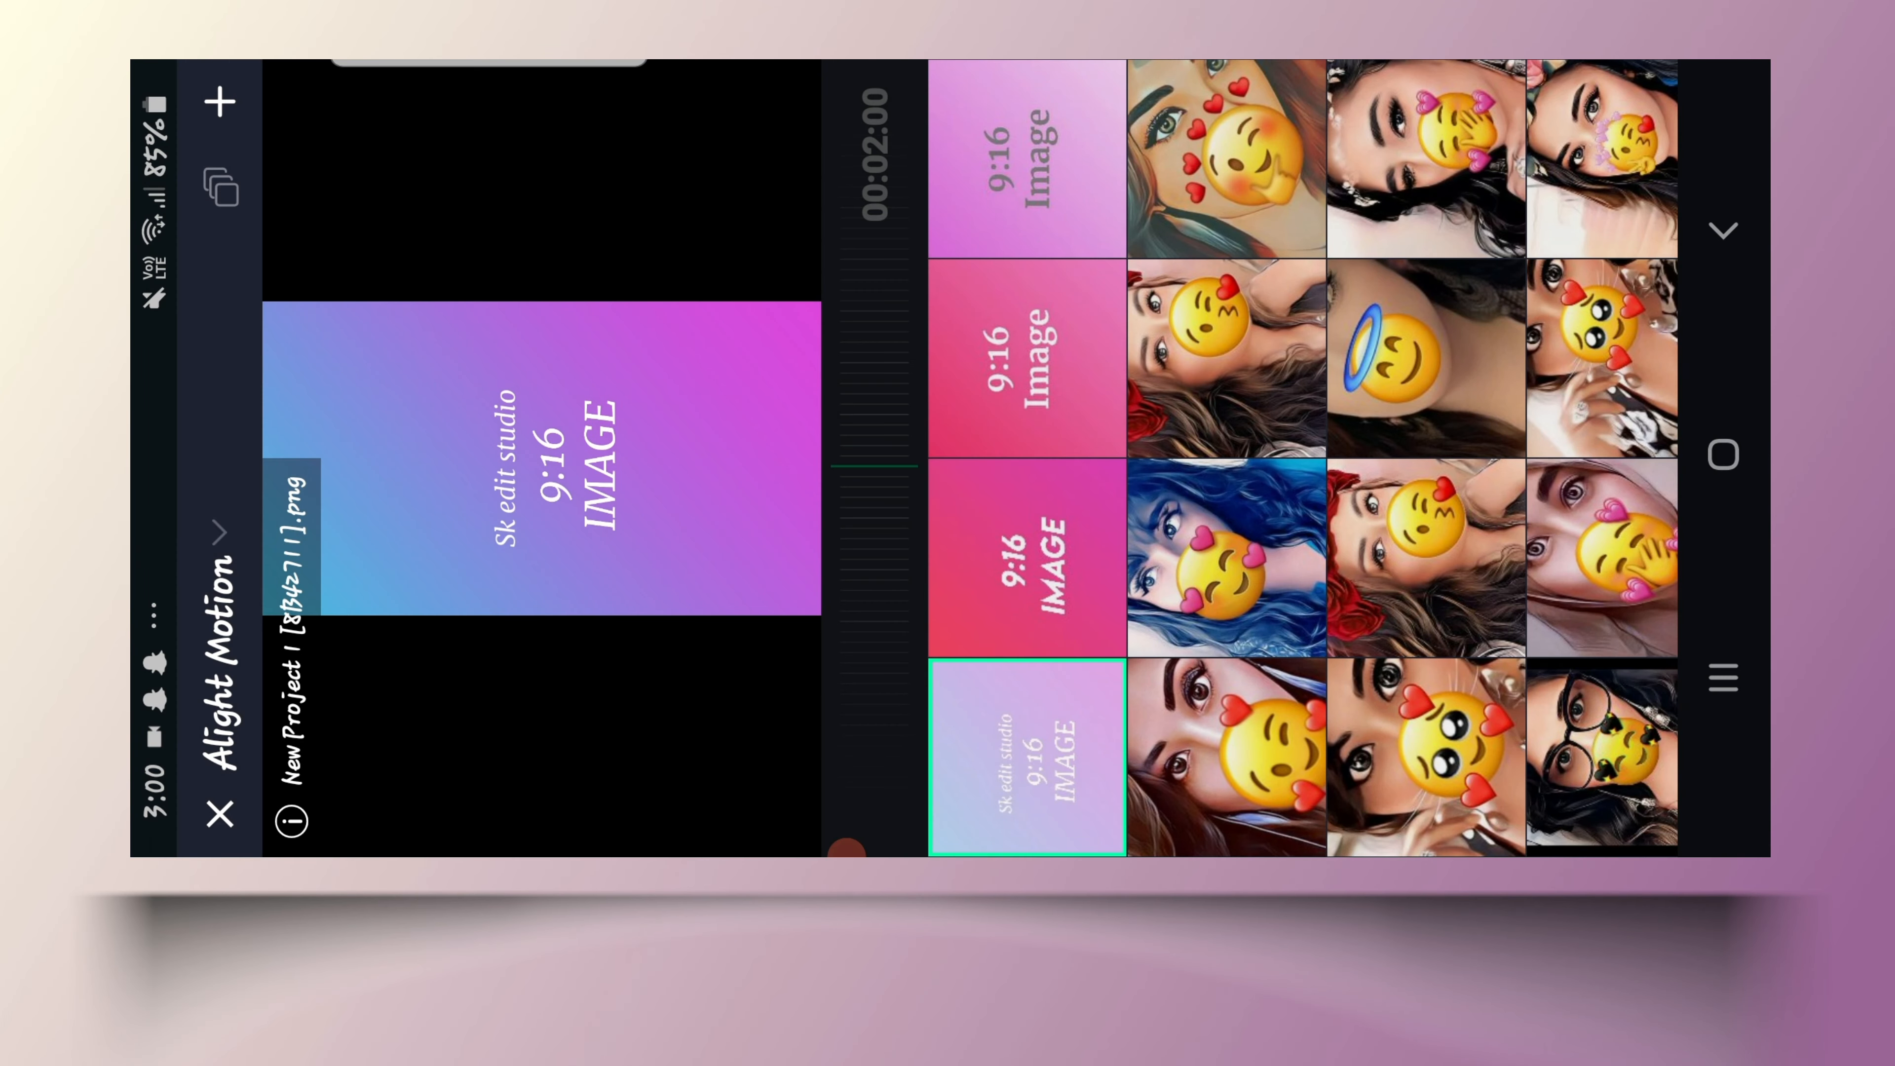
left_click(1226, 558)
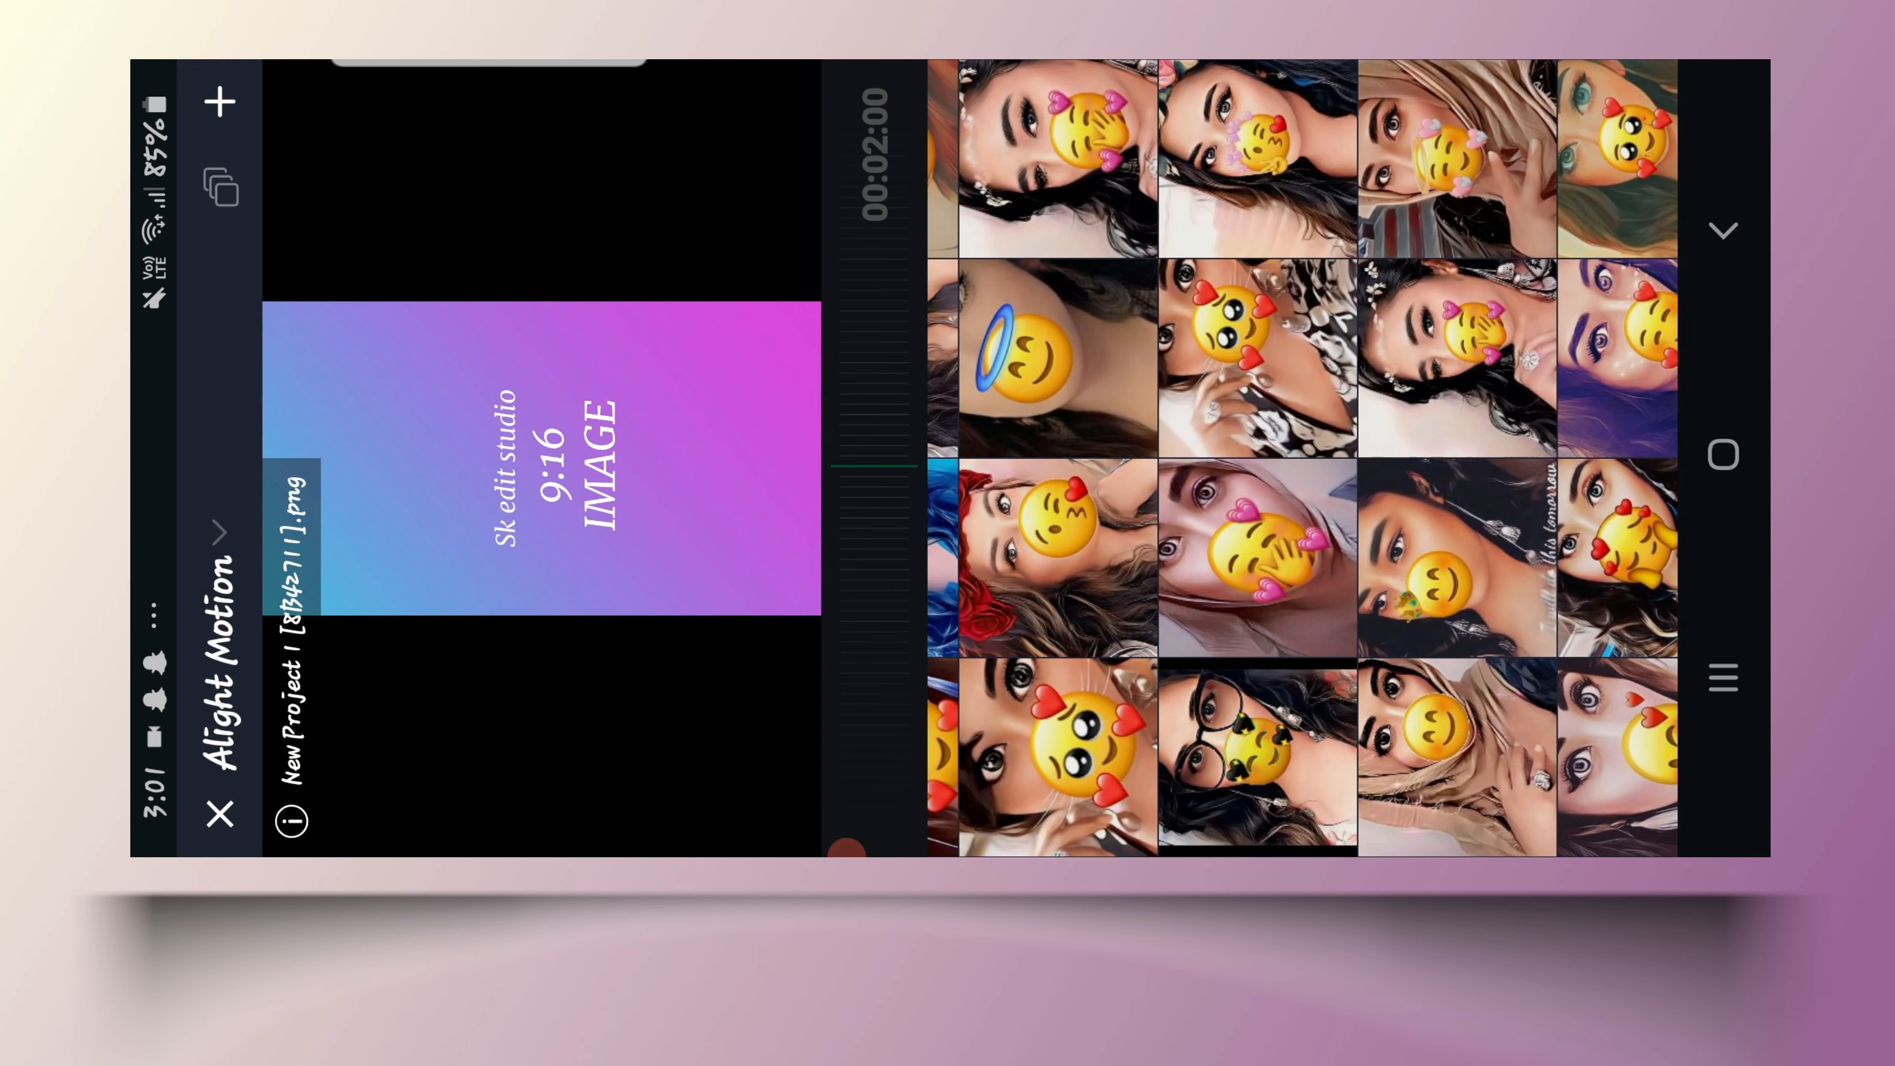
left_click(1257, 556)
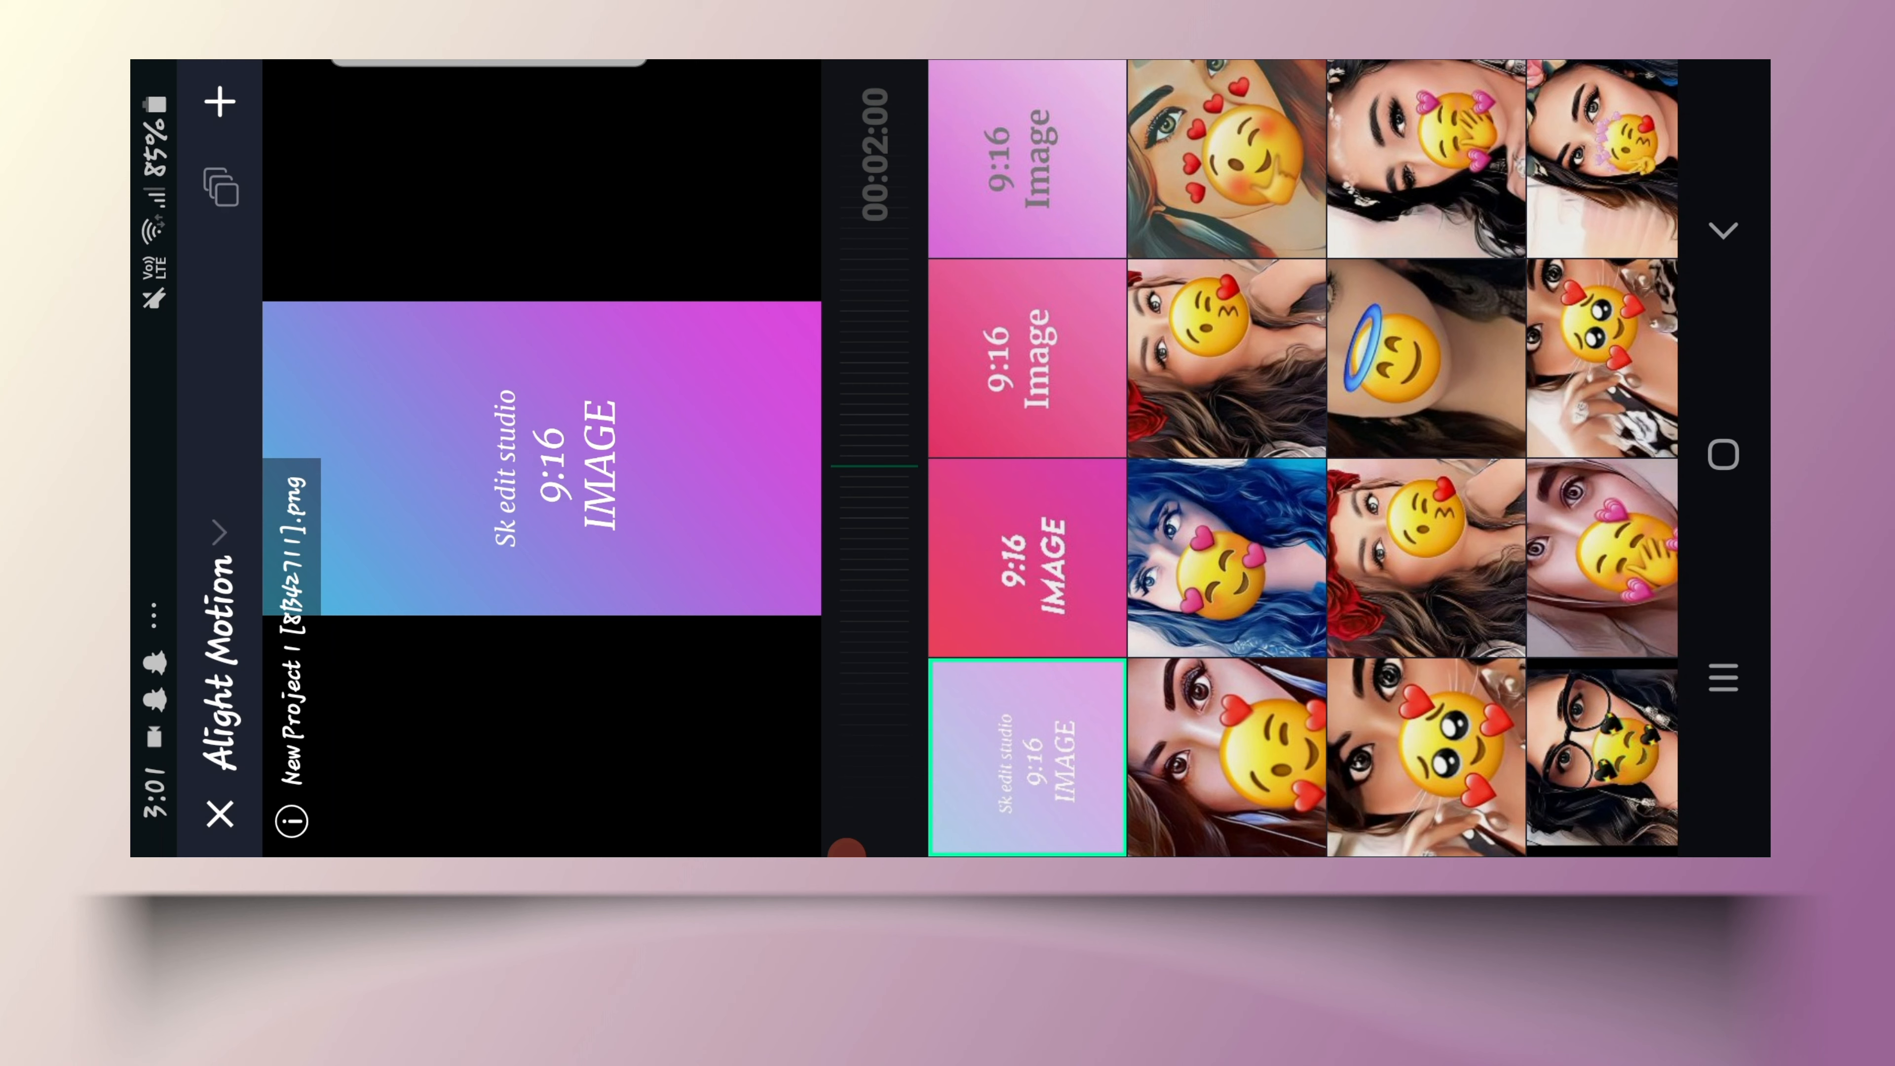
left_click(1426, 758)
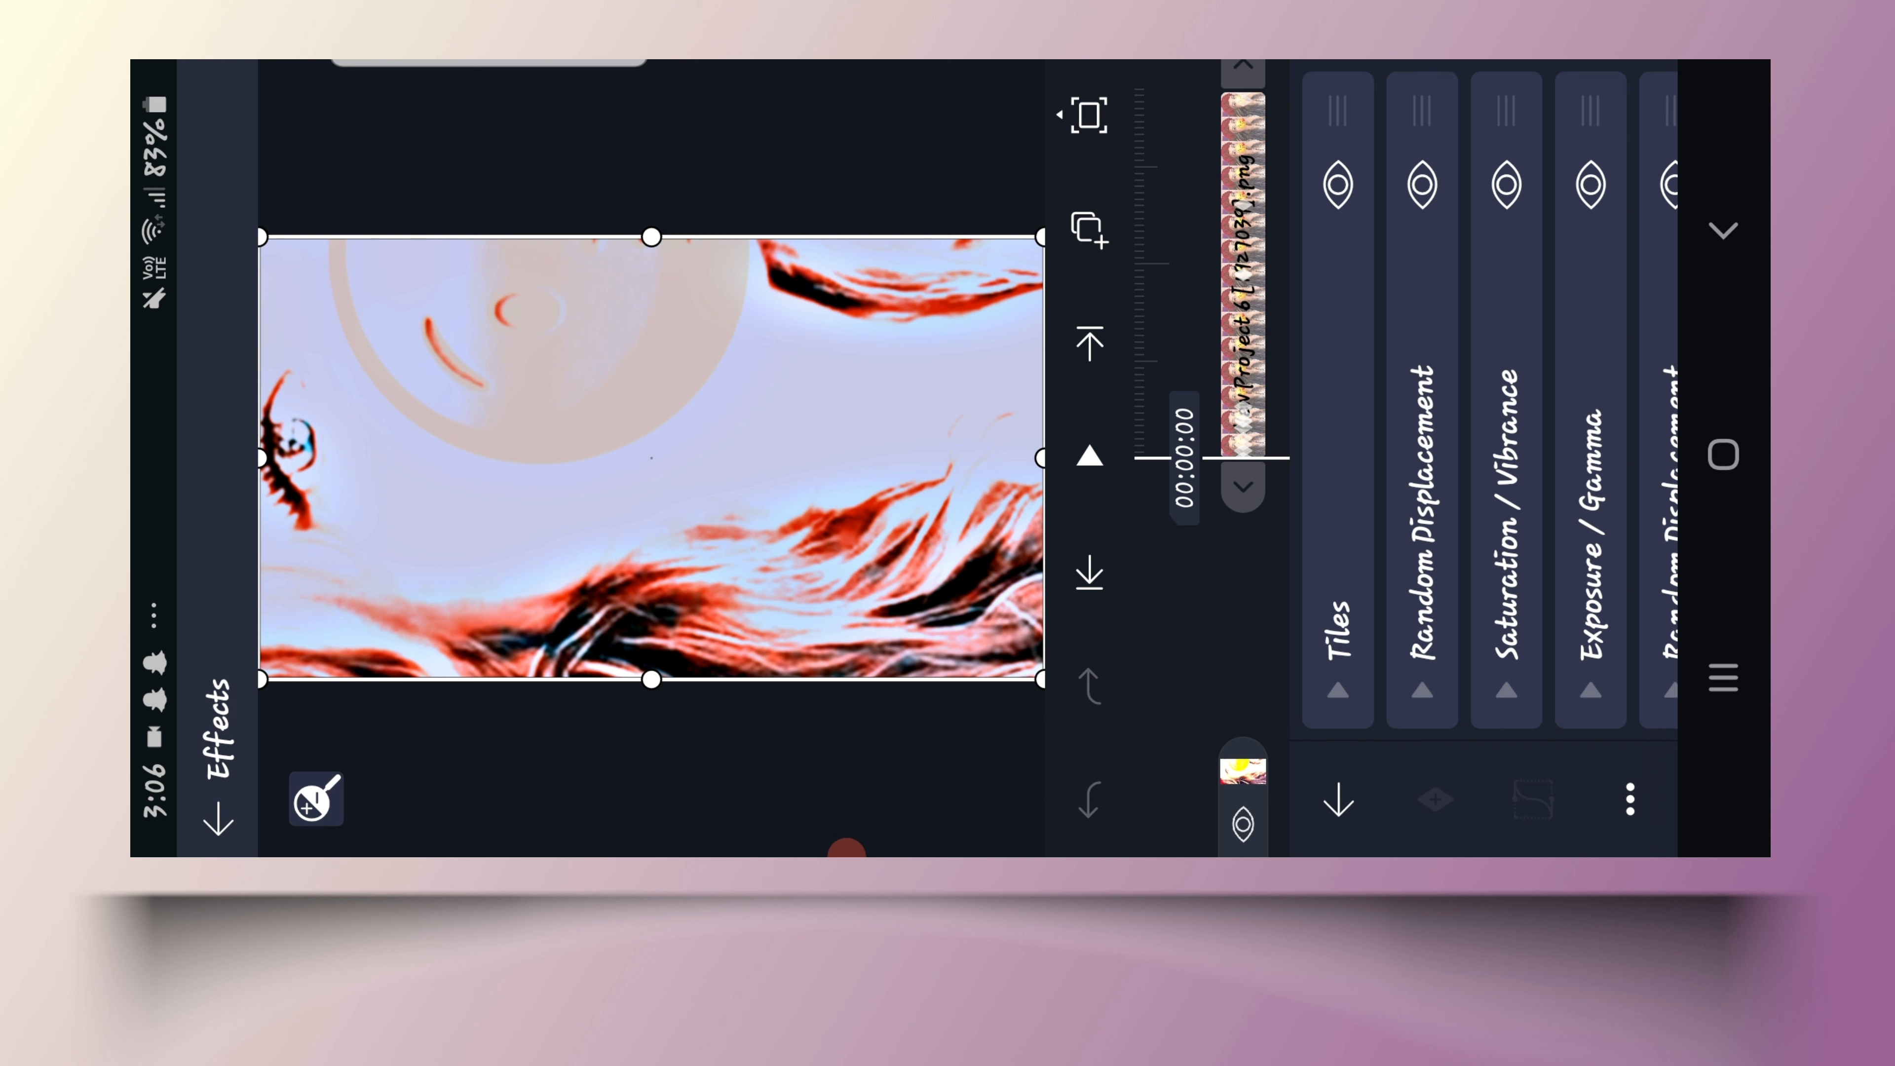
- Scrub the photo layer back to 00:00:00 to preview the bright shake distortion
scroll("left", 3)
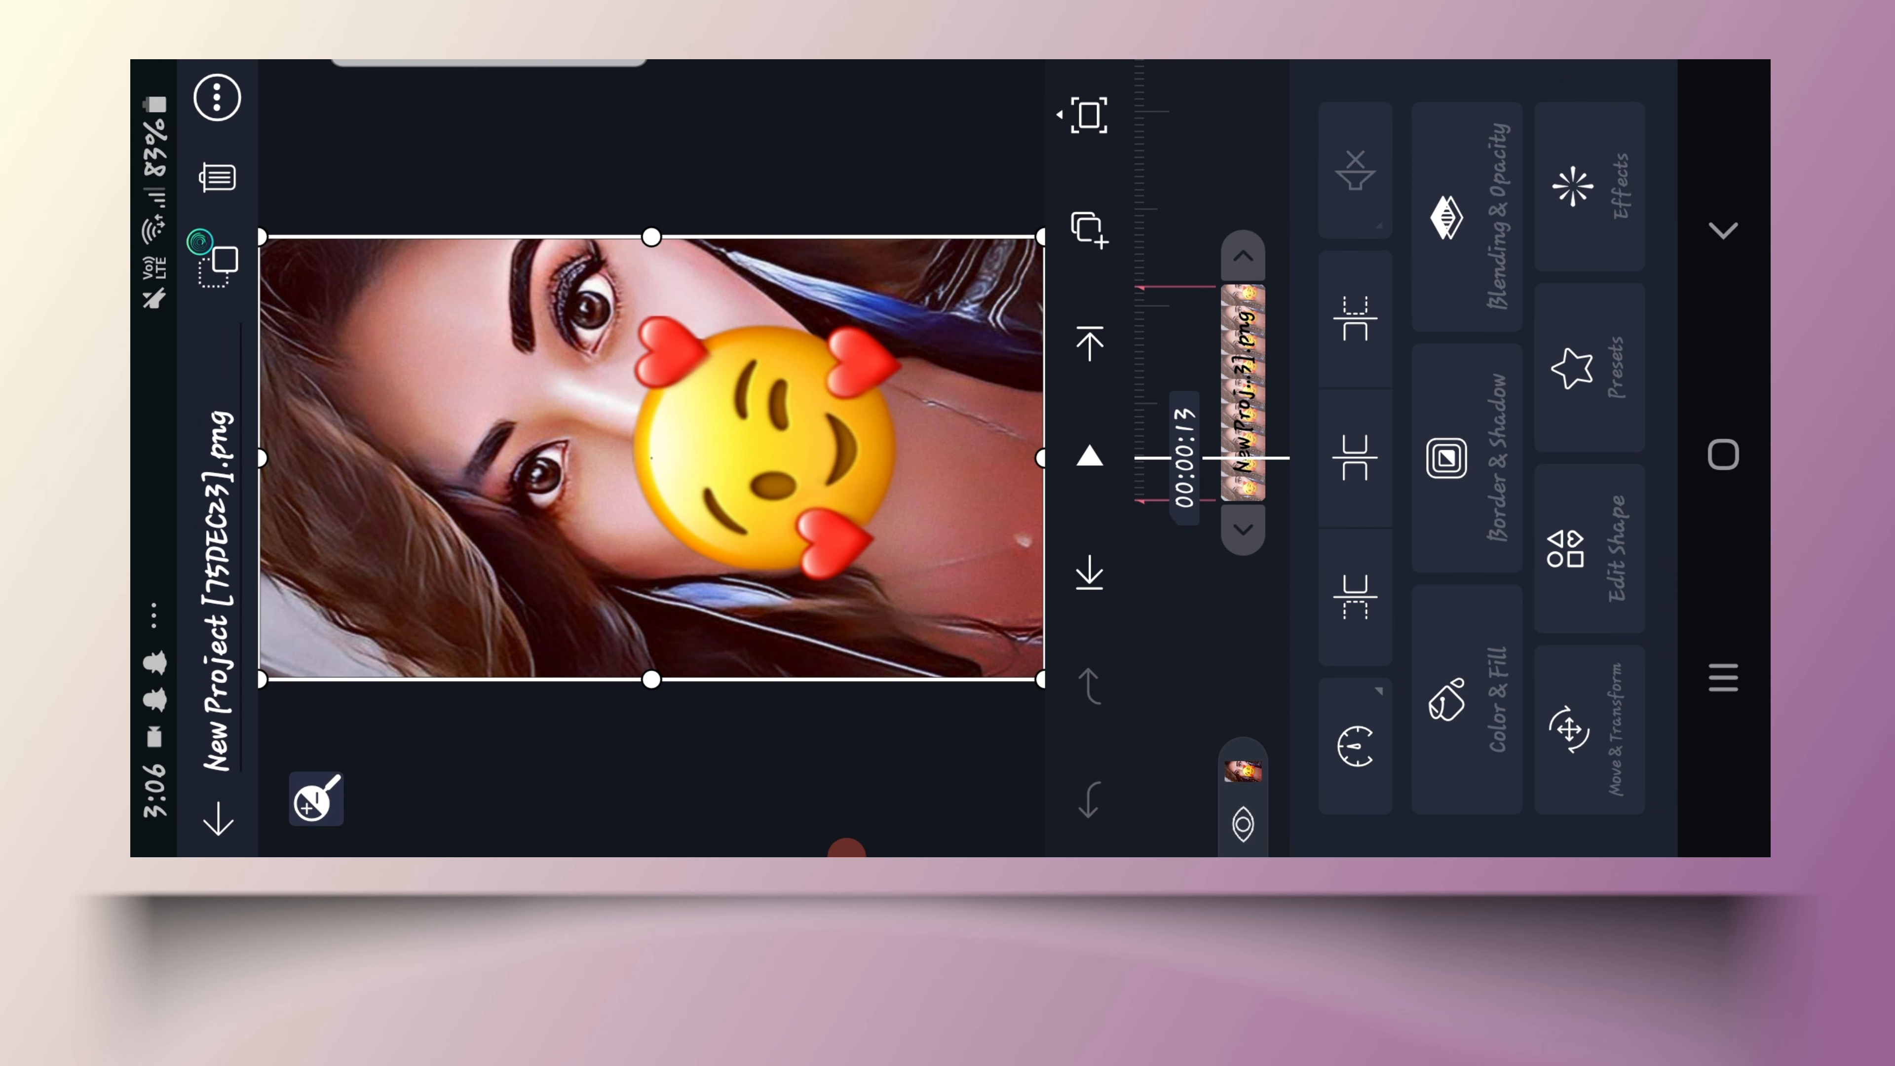
left_click(1591, 188)
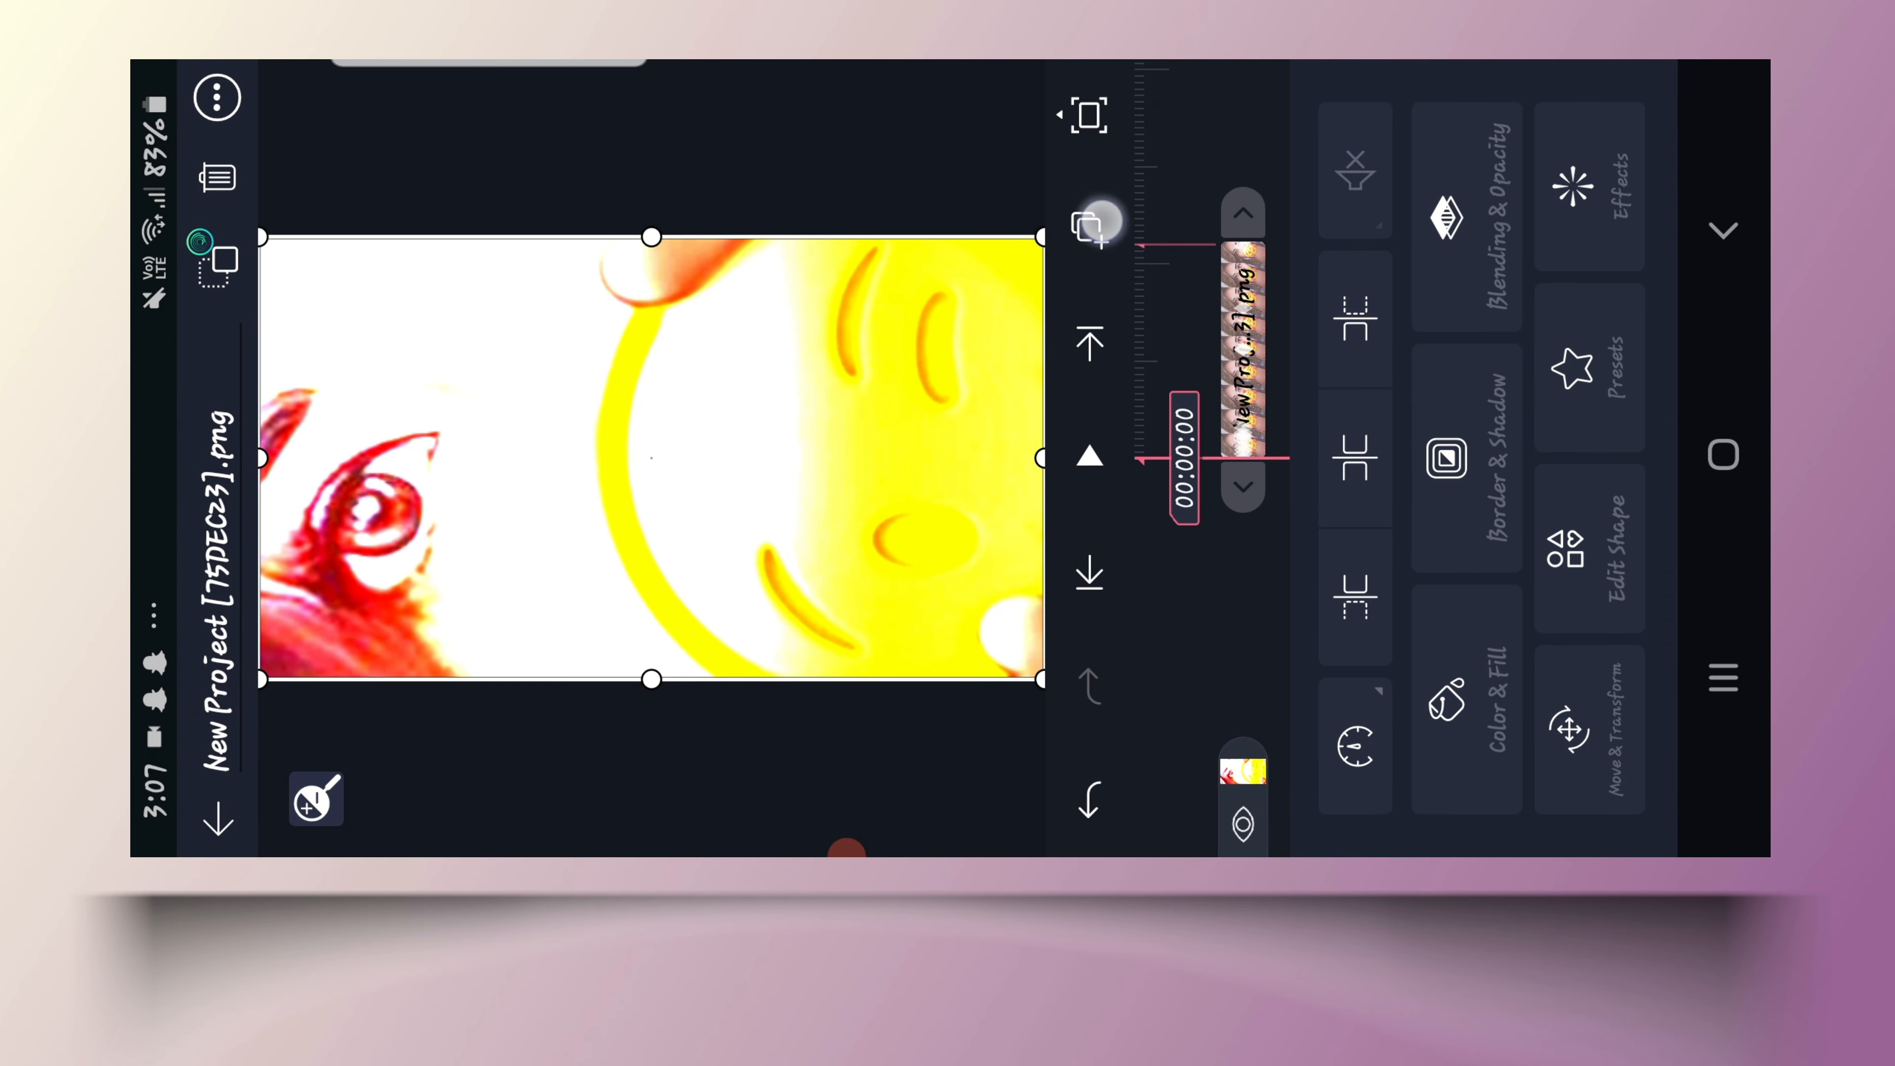
- Review the layer's effect stack, then exit to the main timeline with all layers
left_click(1093, 224)
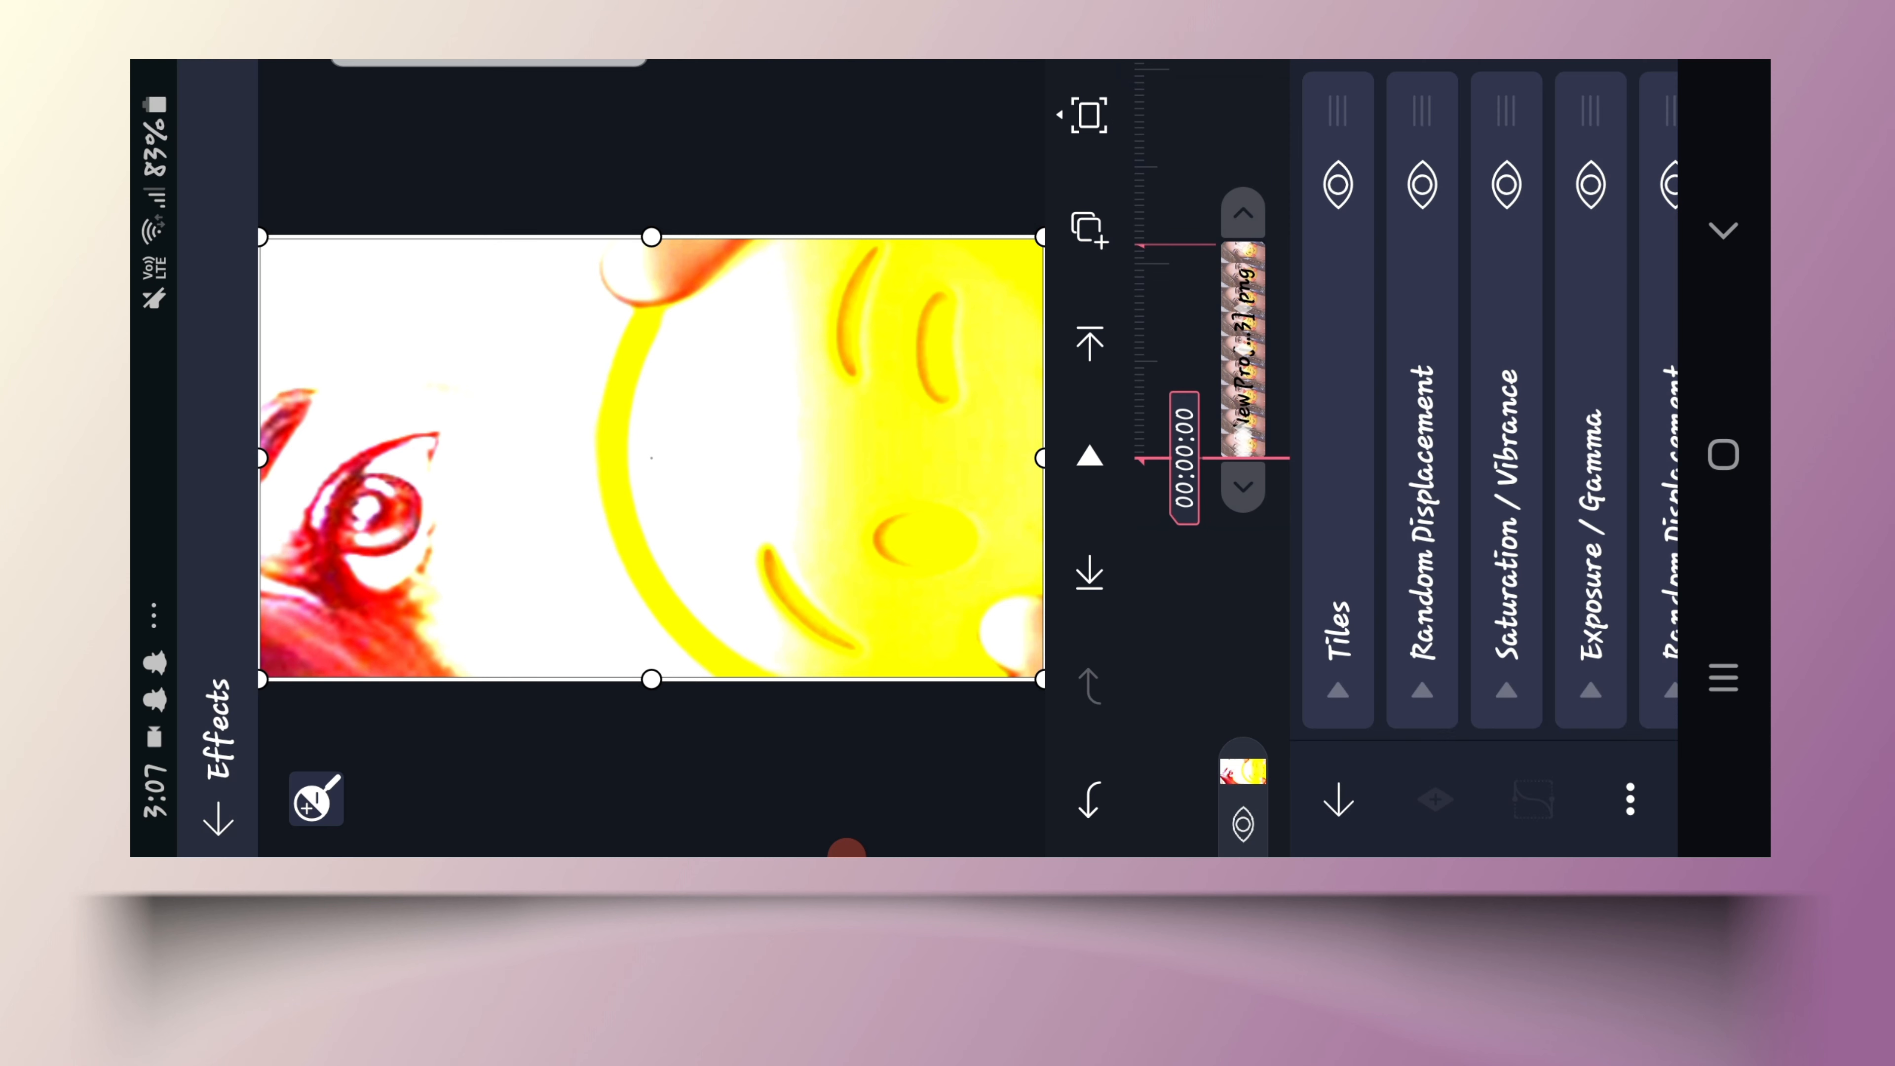
left_click(1436, 799)
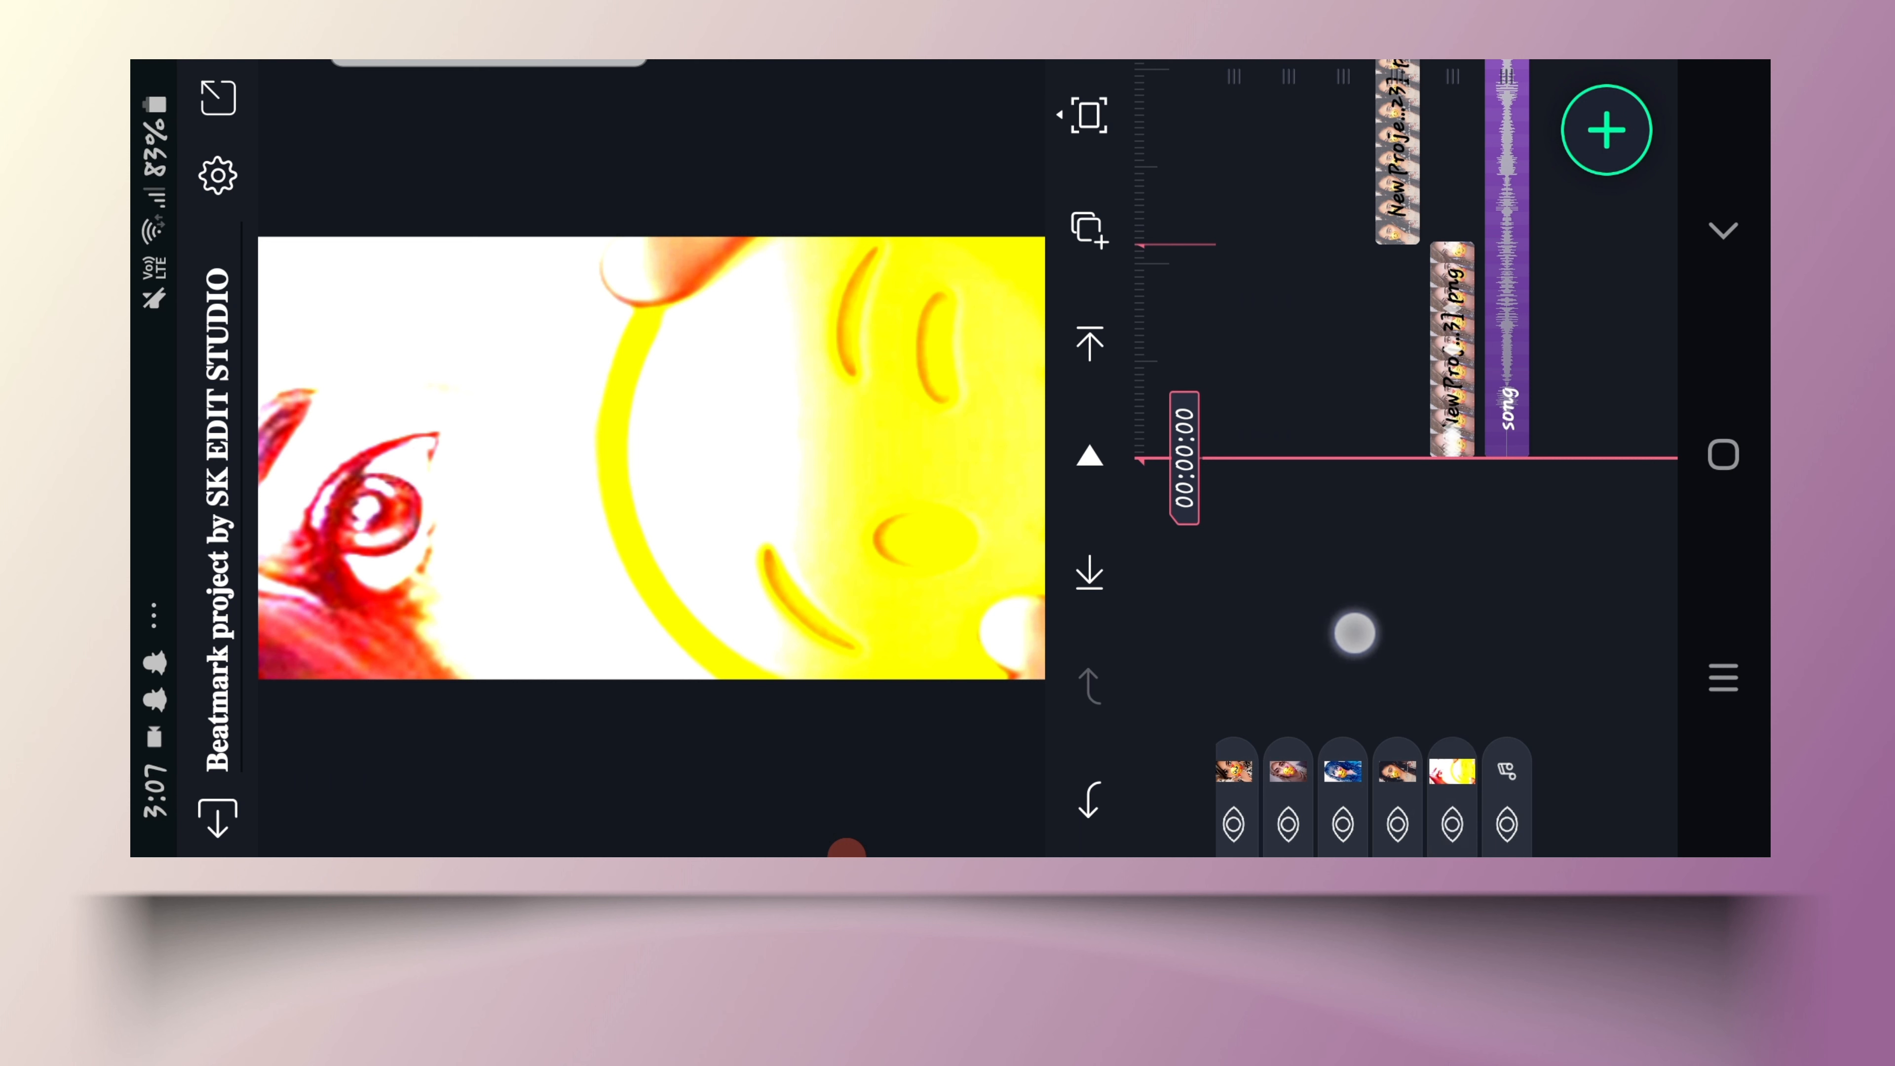
- Select every one of the project's 17 layers for a style paste
left_click(1506, 798)
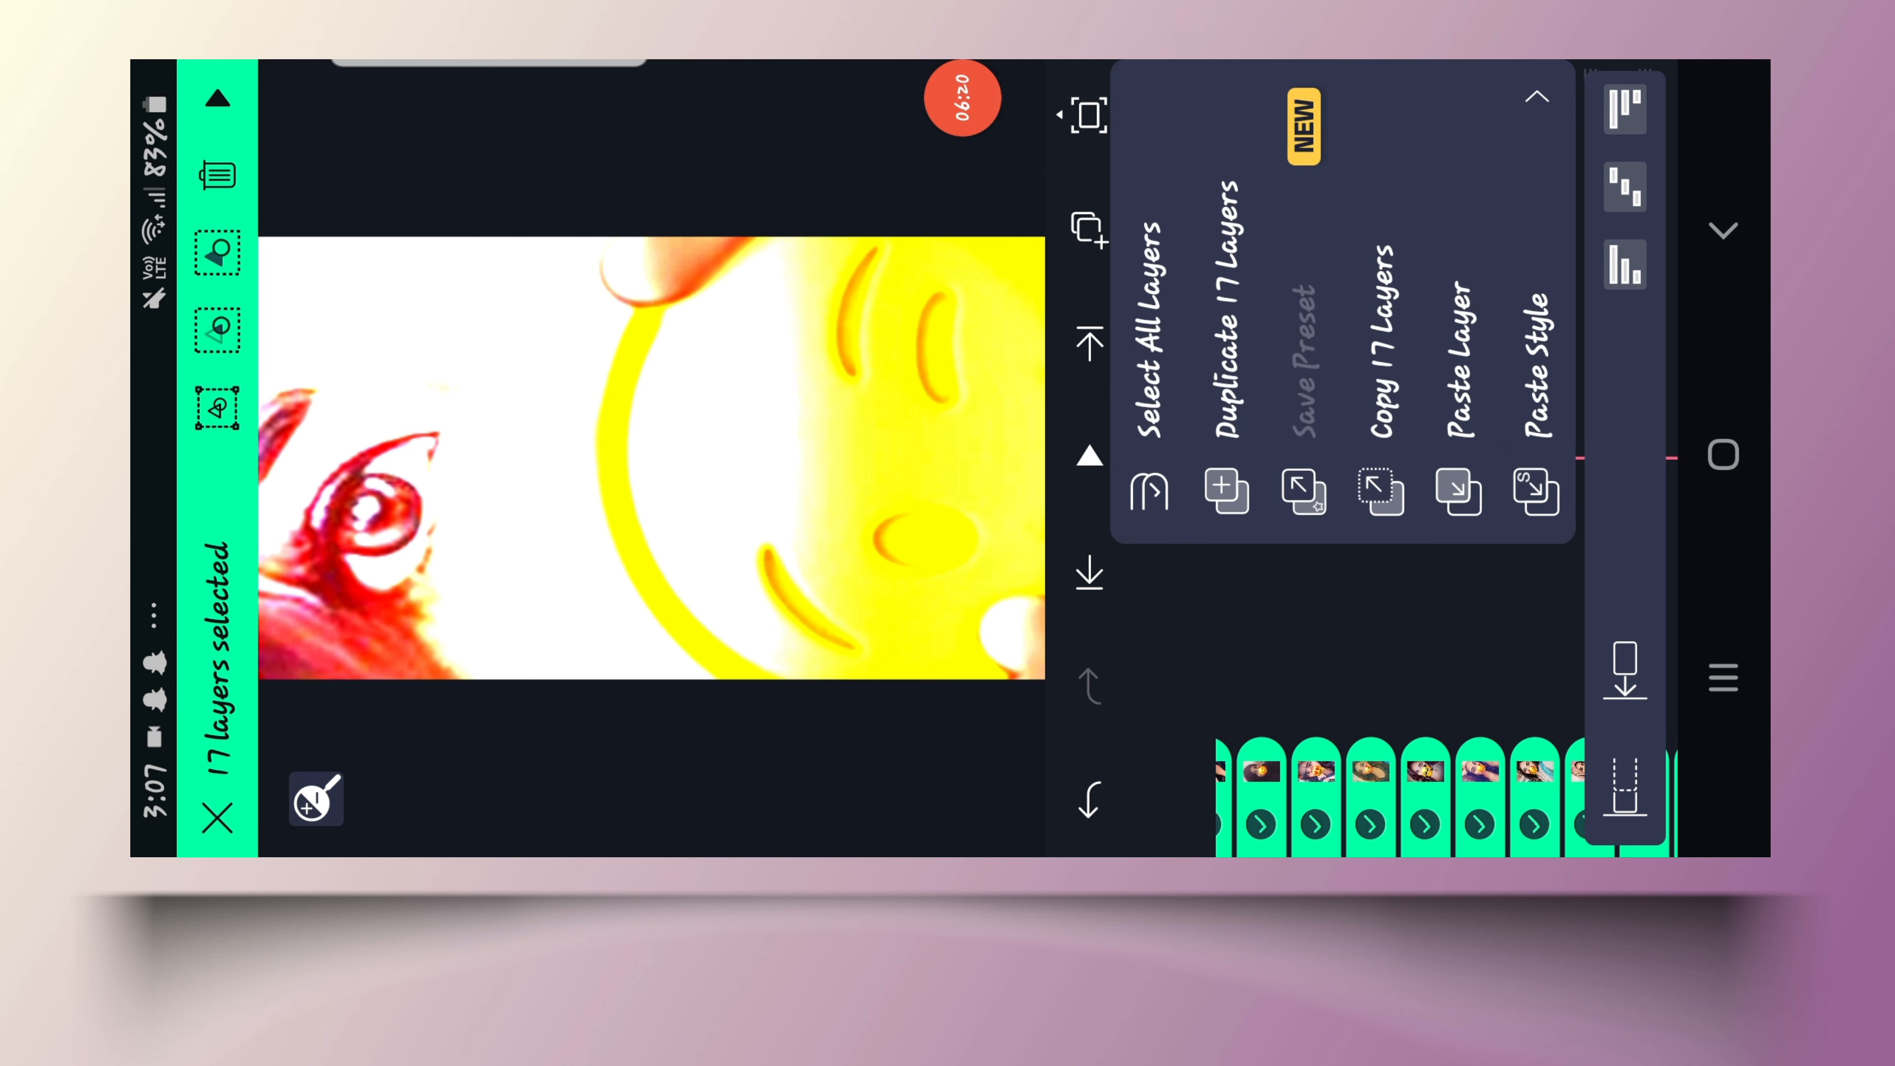
- Paste Style so the copied shake effects land on all 17 layers
left_click(1068, 102)
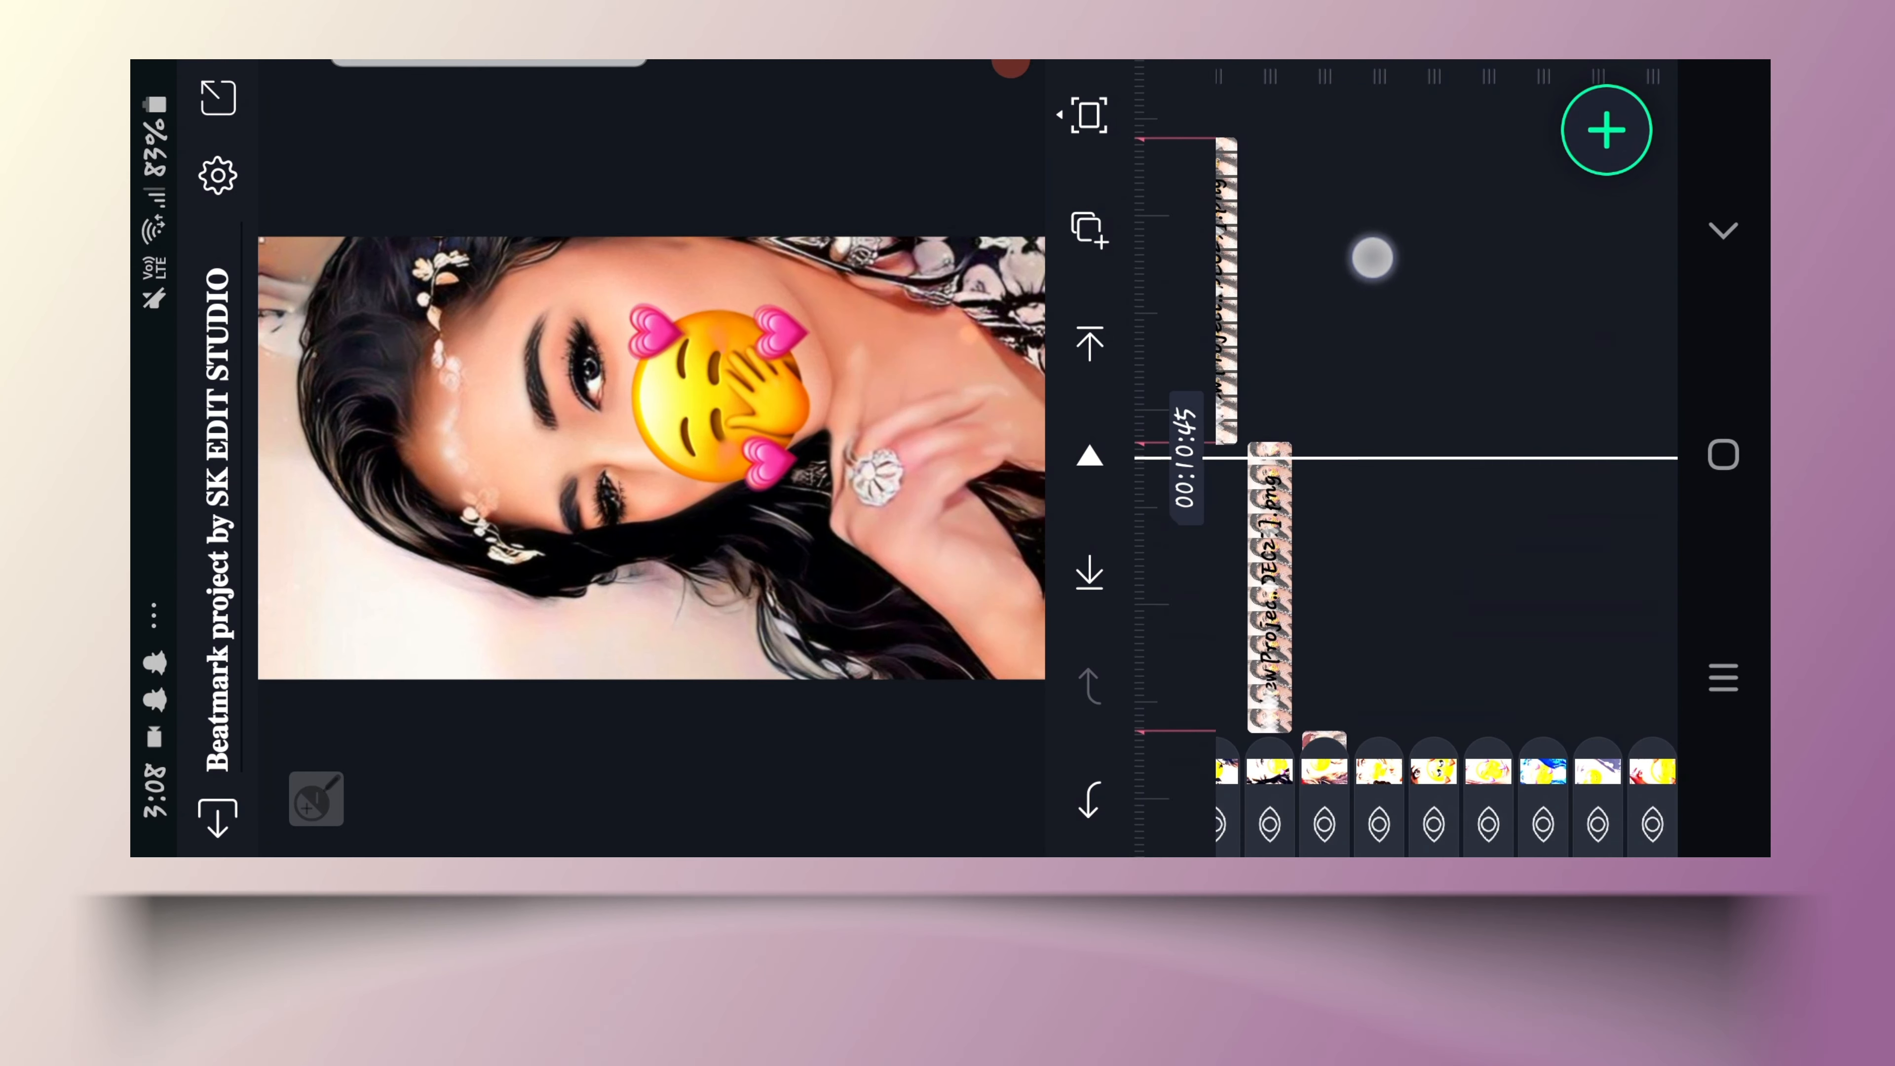
scroll("right", 3)
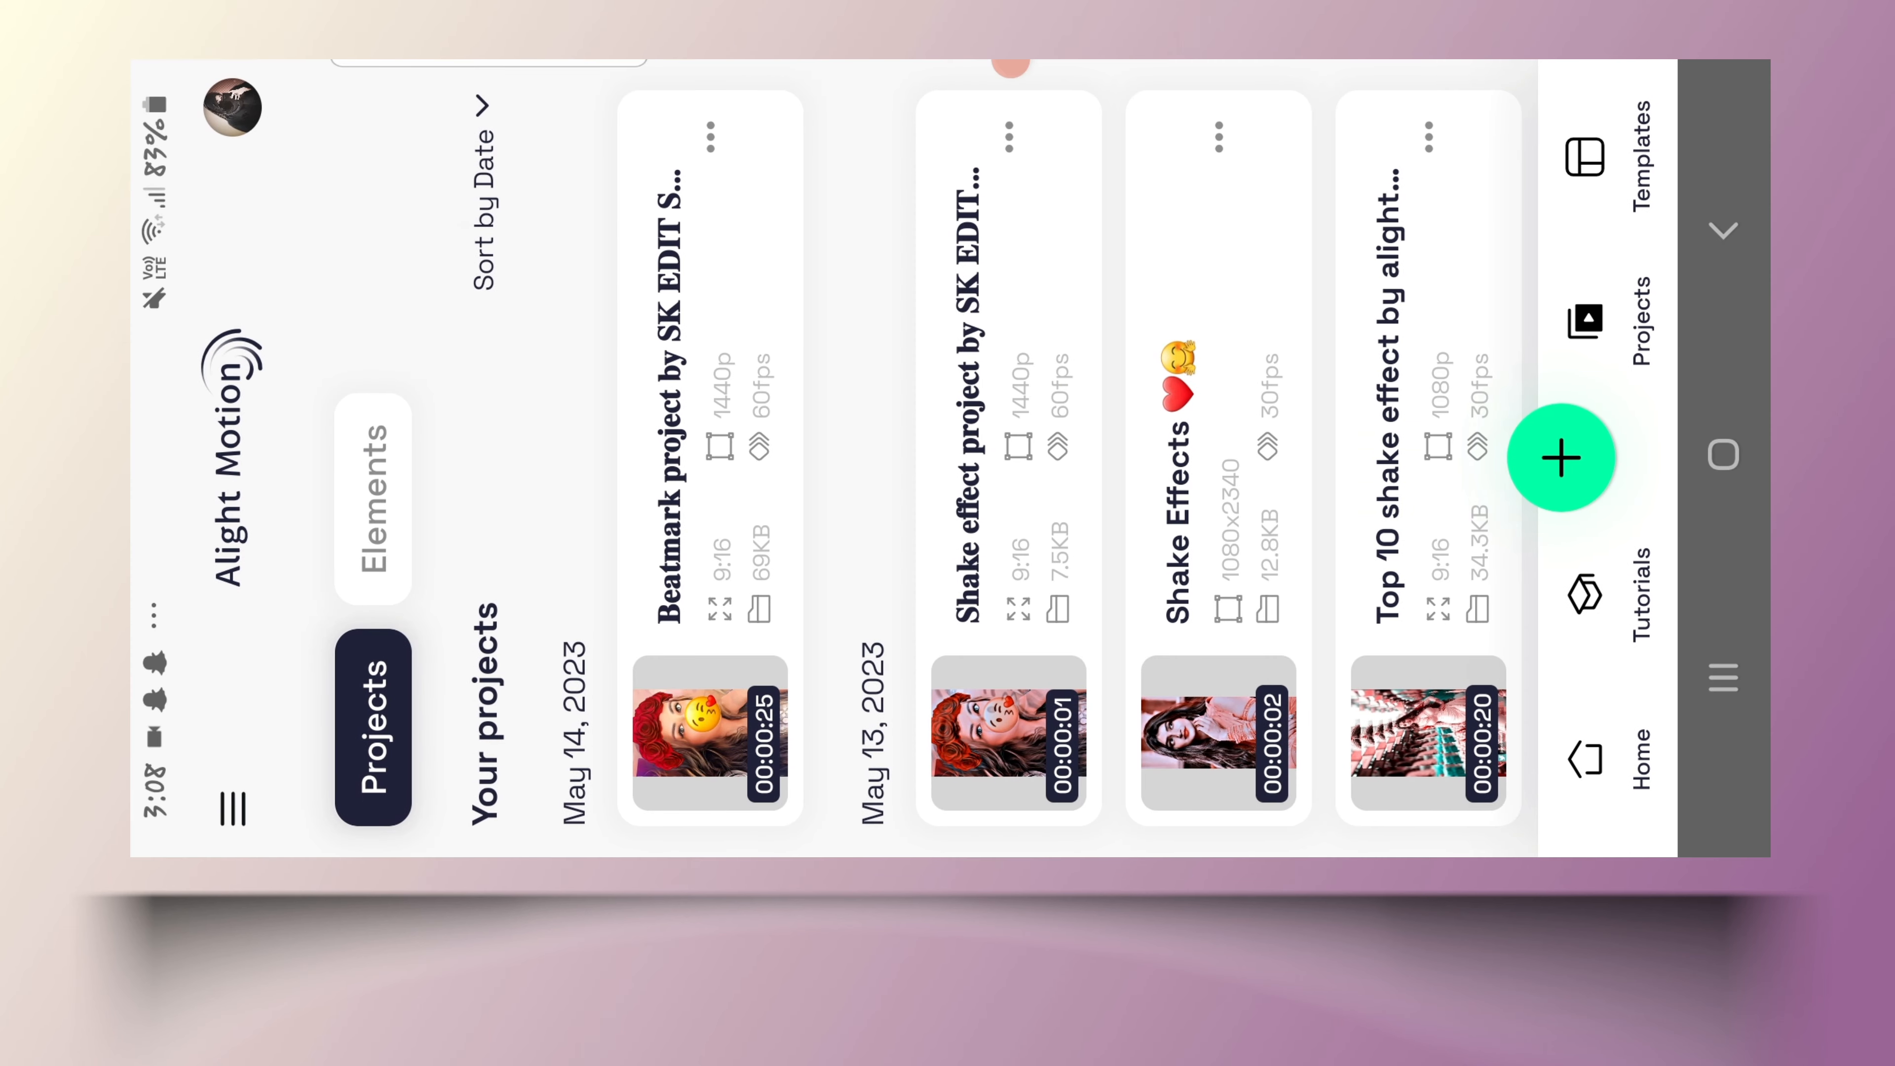
left_click(706, 737)
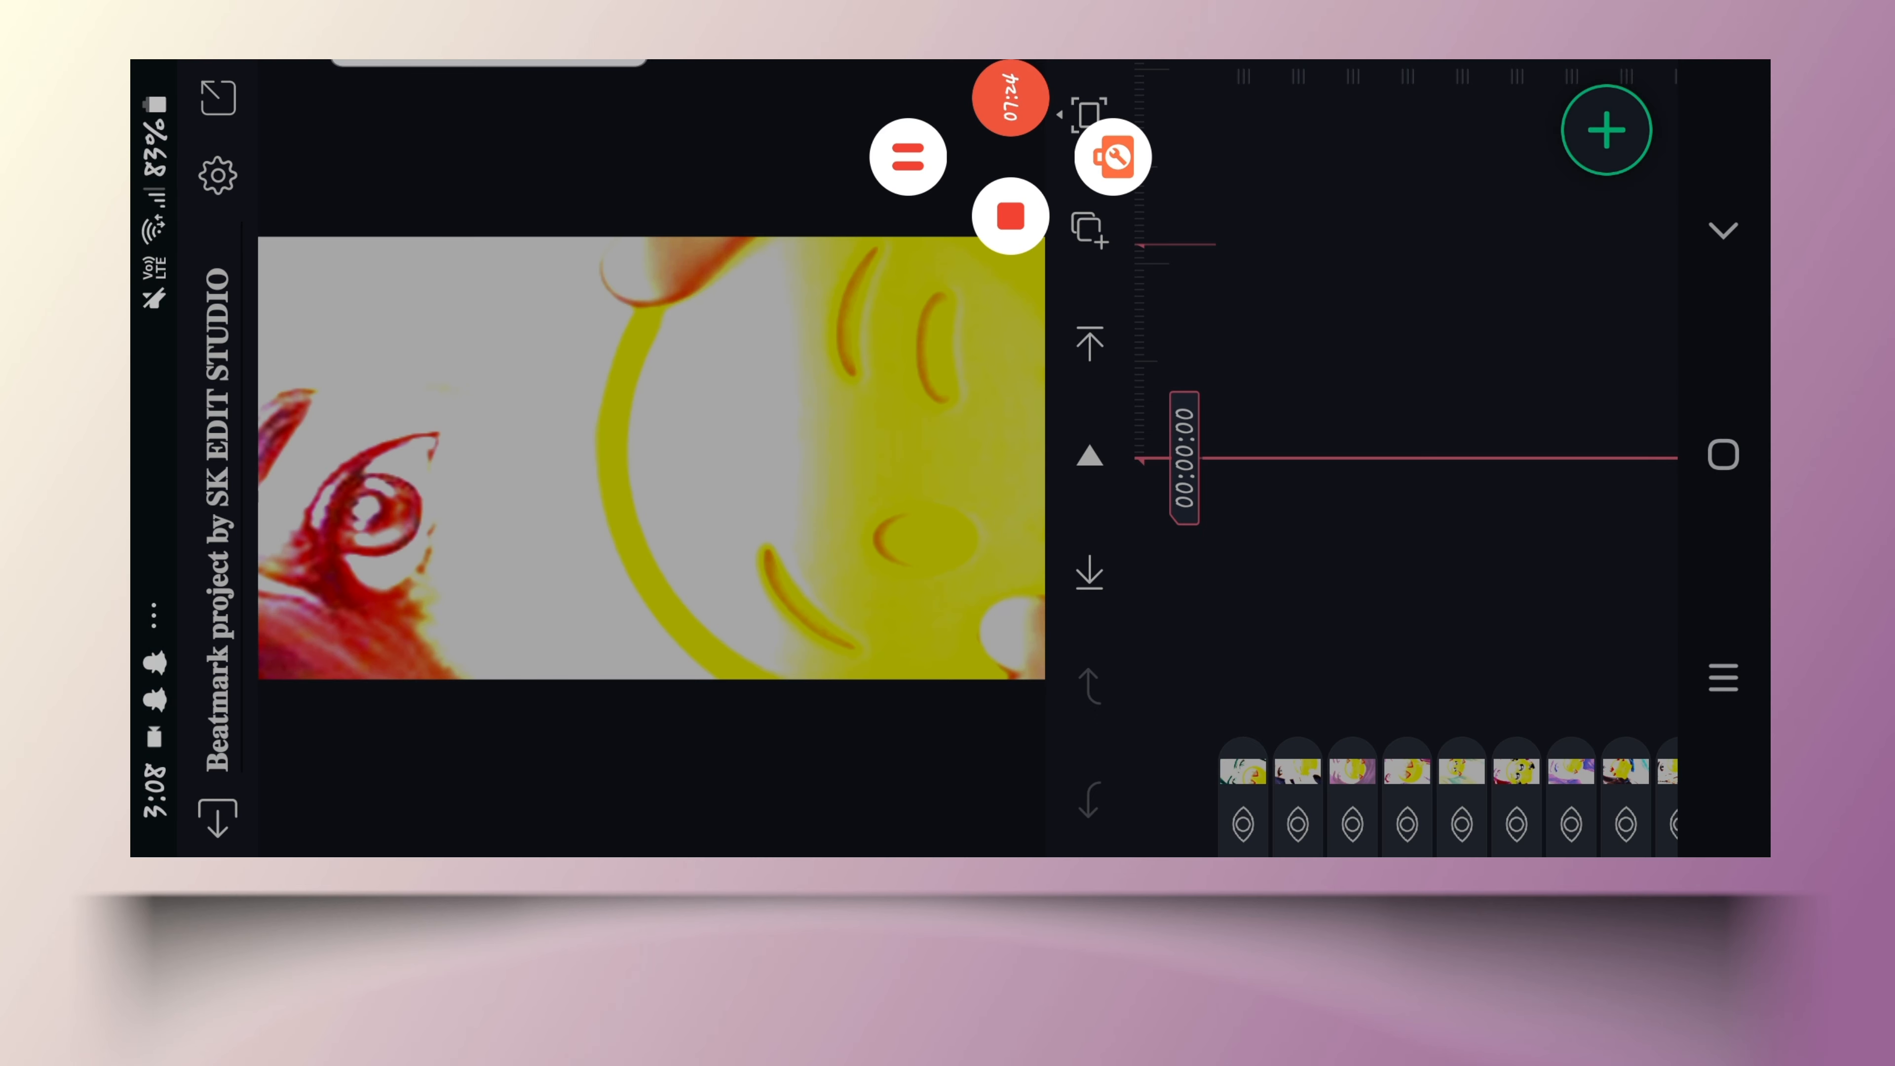
- Select the four new full-length overlay layers, then clear the selection
left_click(1112, 157)
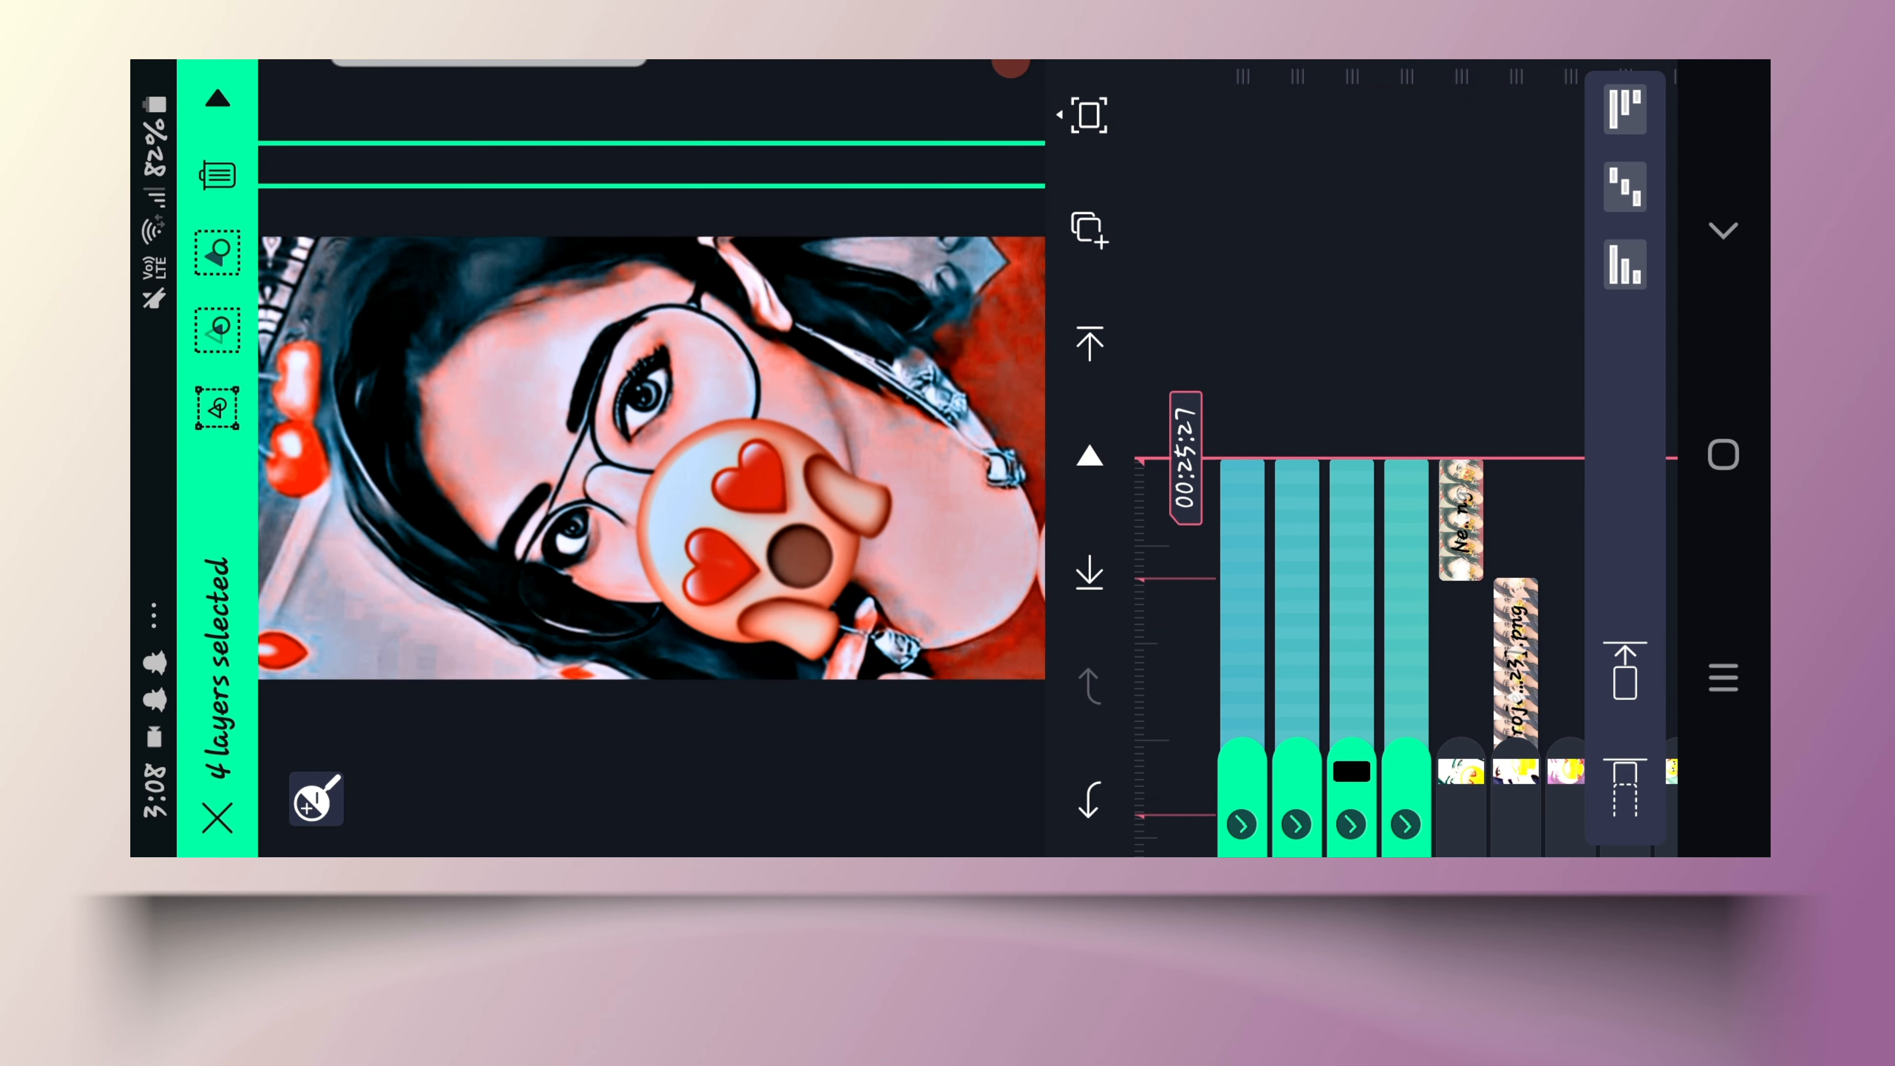
left_click(219, 820)
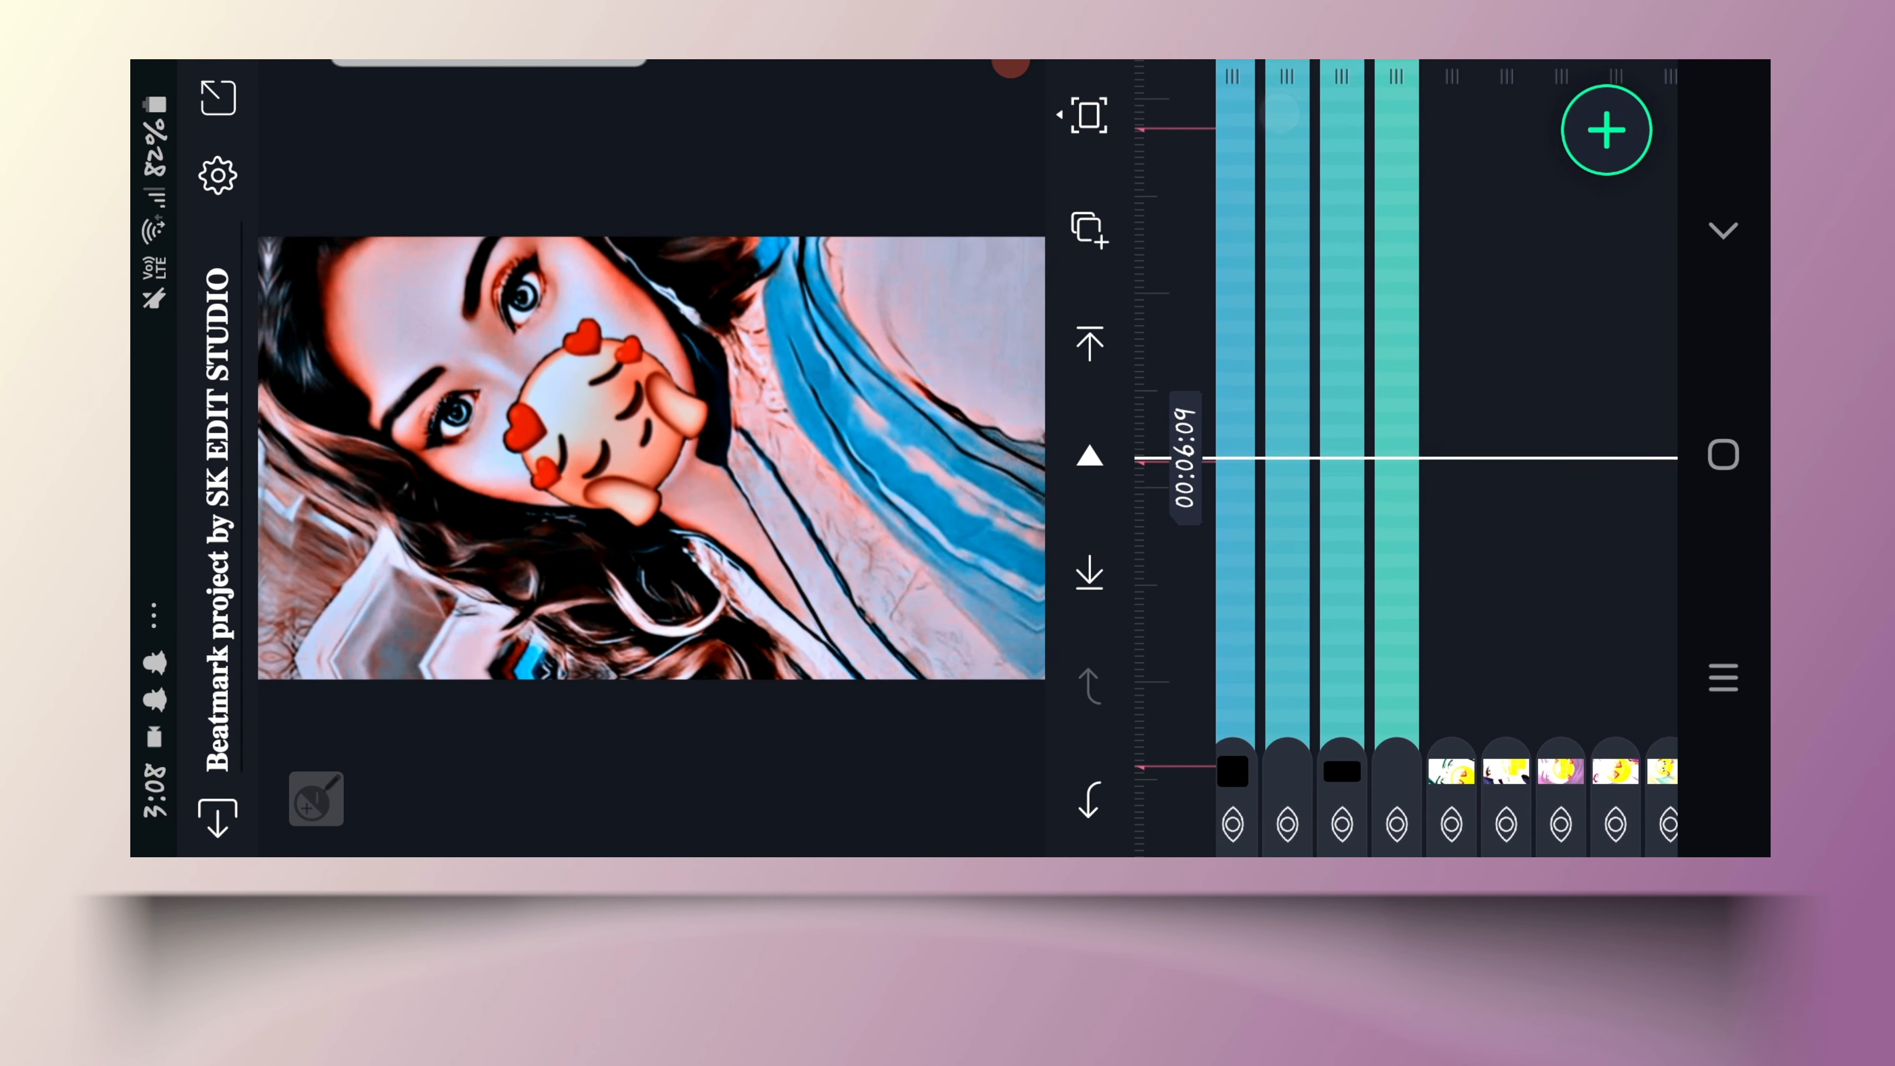